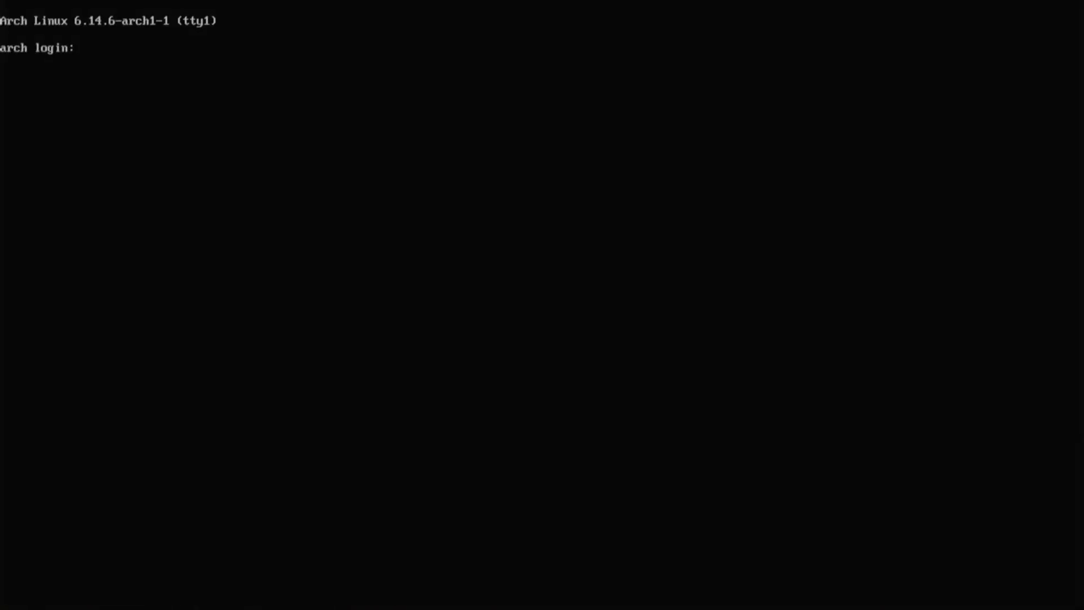
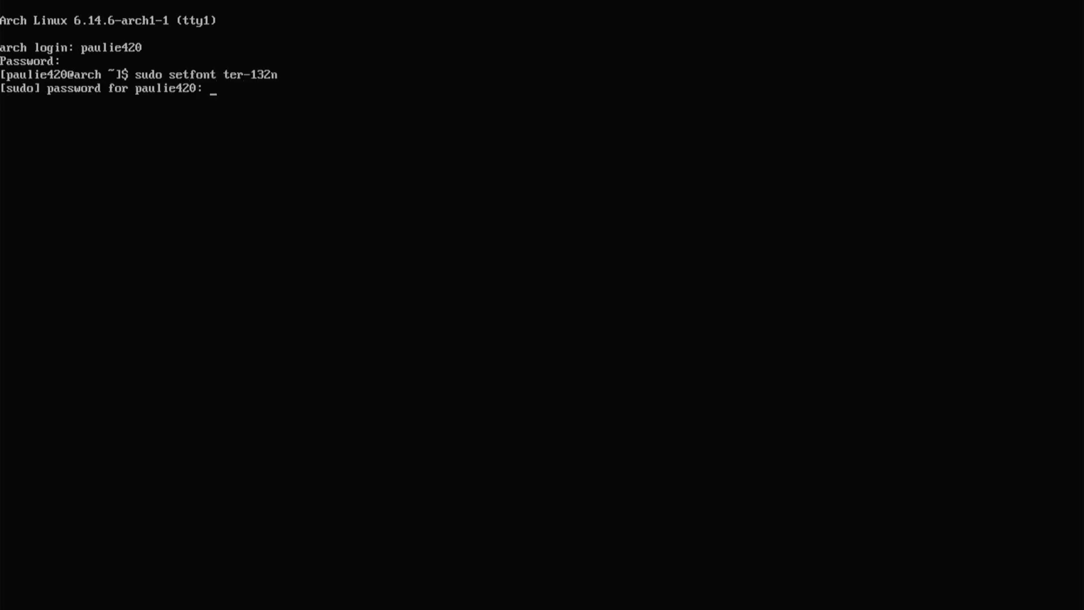
- Log in at the tty and run 'sudo setfont ter-132n', submitting the sudo password
{"action": "key", "text": "Return"}
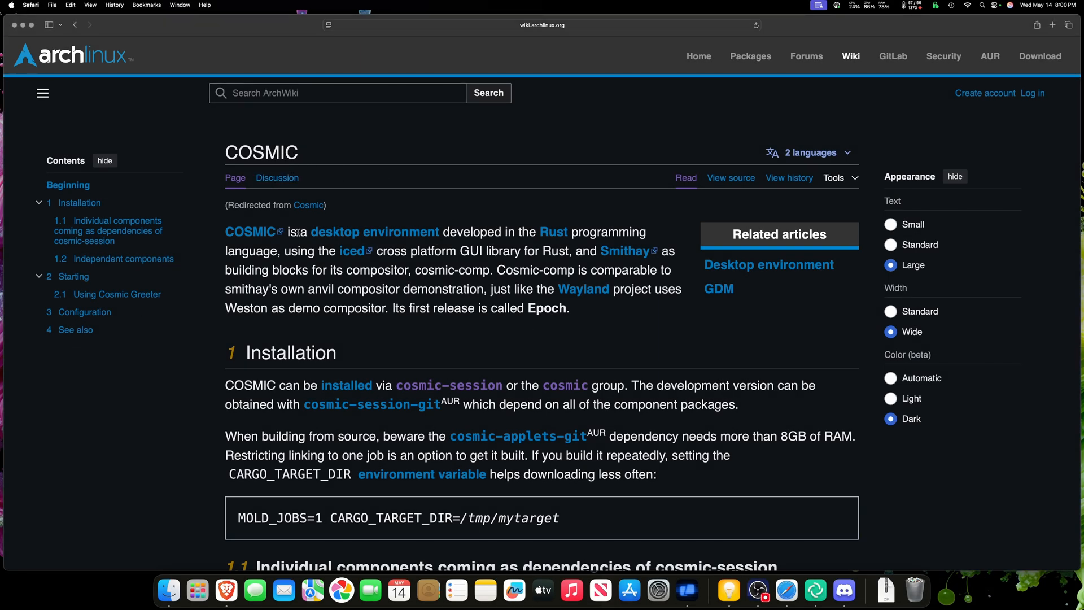
{"action": "mouse_move", "coordinate": [375, 231]}
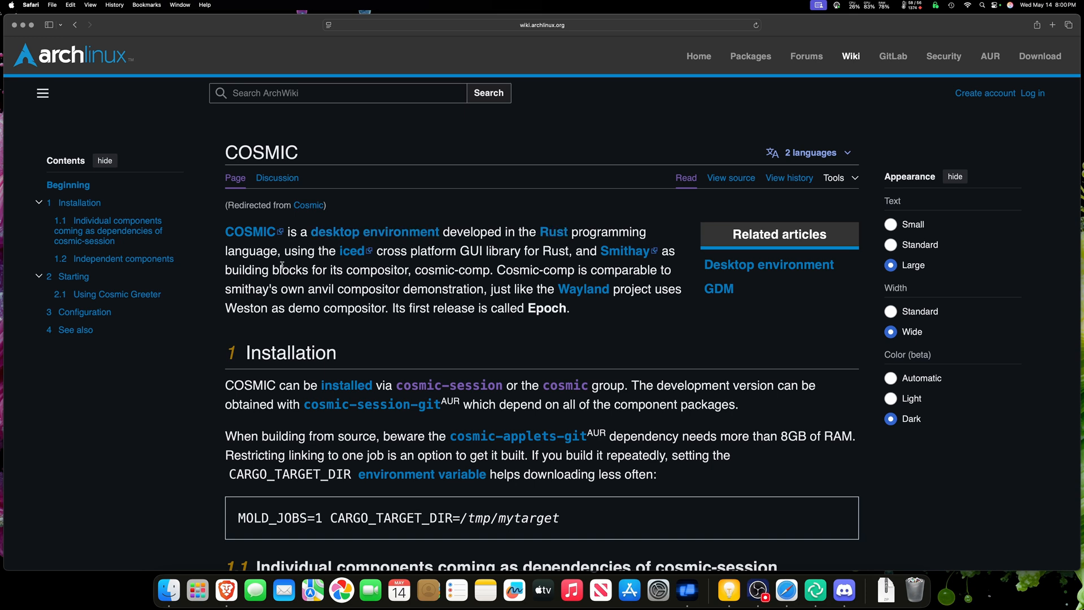
{"action": "mouse_move", "coordinate": [590, 254]}
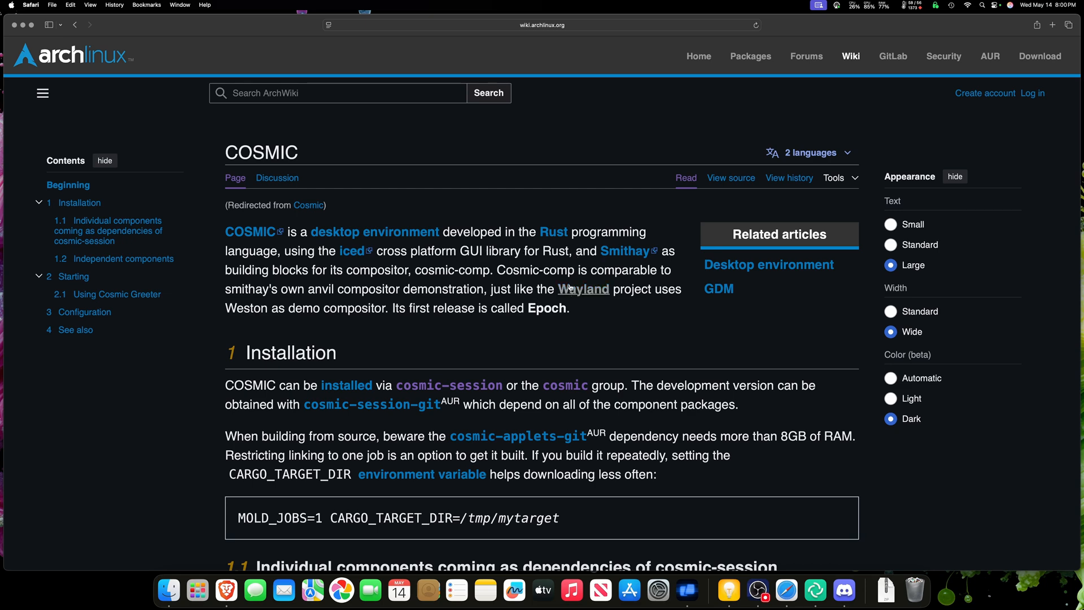
- Scroll the ArchWiki COSMIC page to Installation and mark the 'cosmic' package group name
{"action": "scroll", "scroll_direction": "down", "scroll_amount": 3}
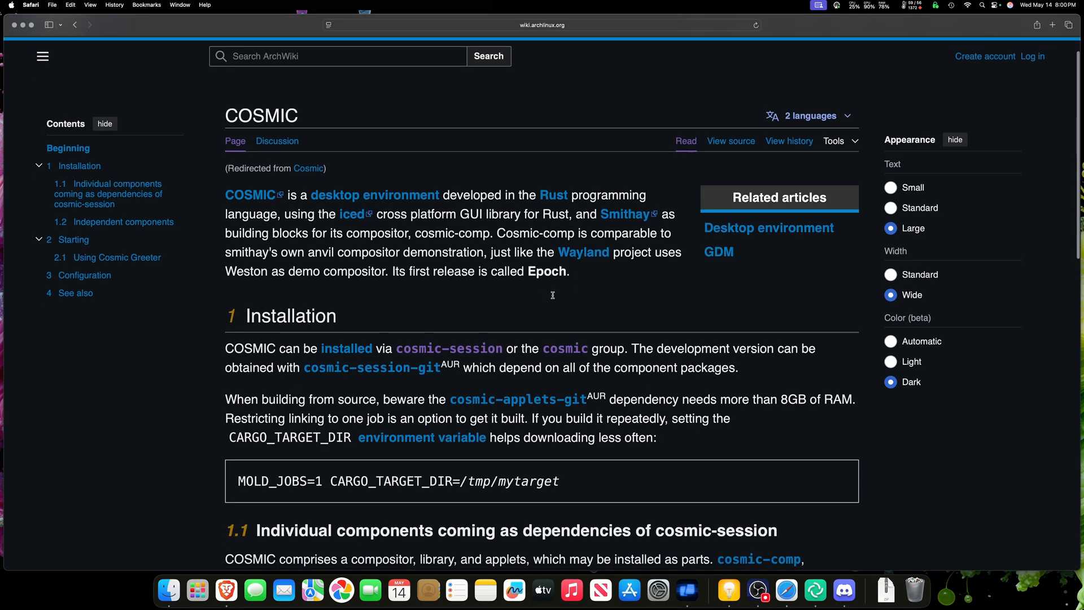
{"action": "scroll", "scroll_direction": "down", "scroll_amount": 3}
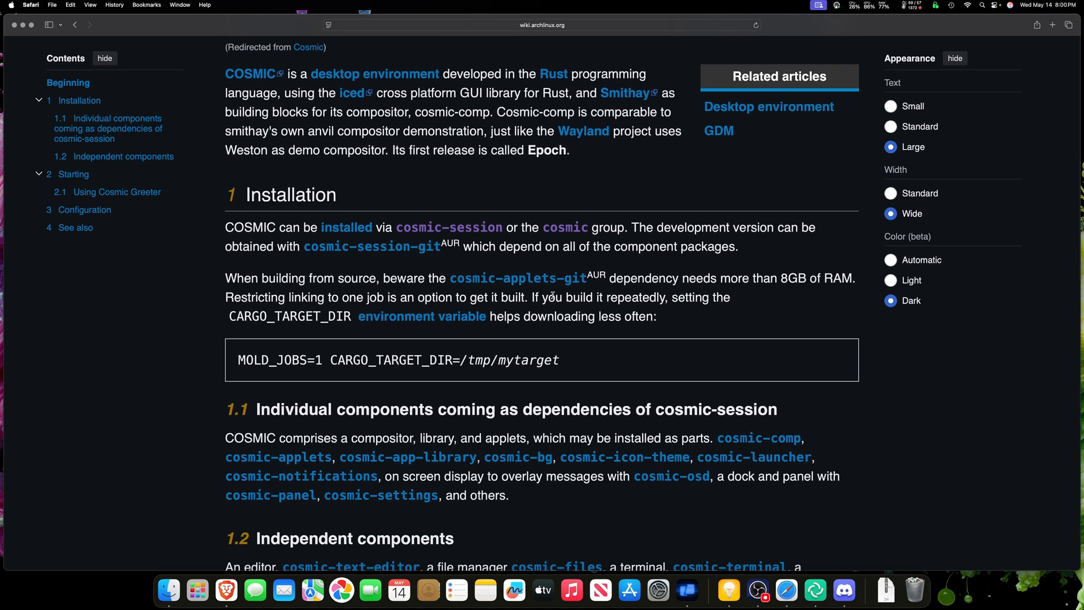
{"action": "scroll", "scroll_direction": "down", "scroll_amount": 3}
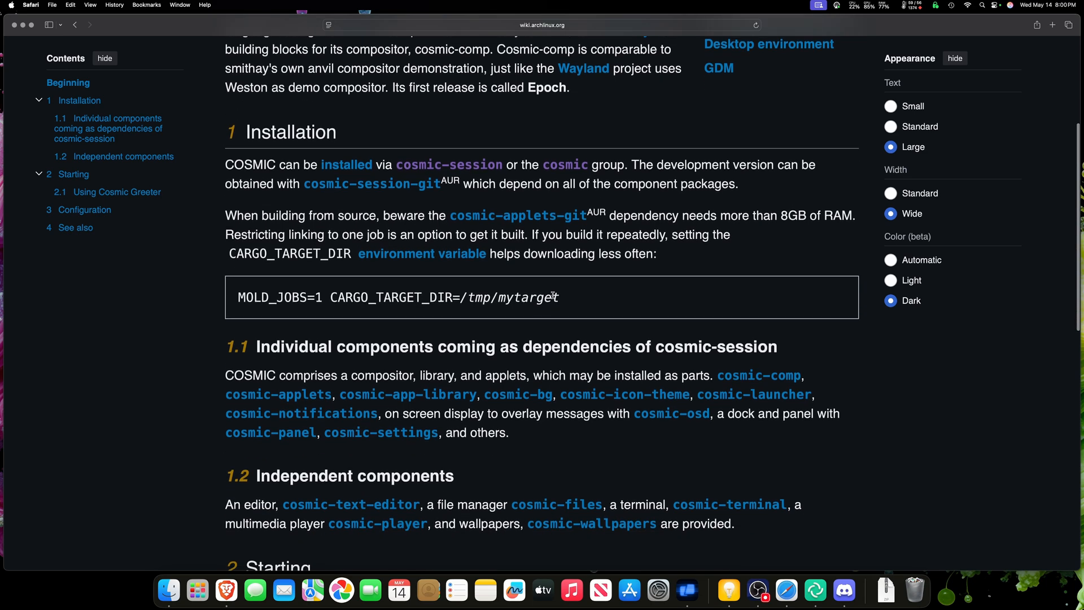
{"action": "scroll", "scroll_direction": "down", "scroll_amount": 3}
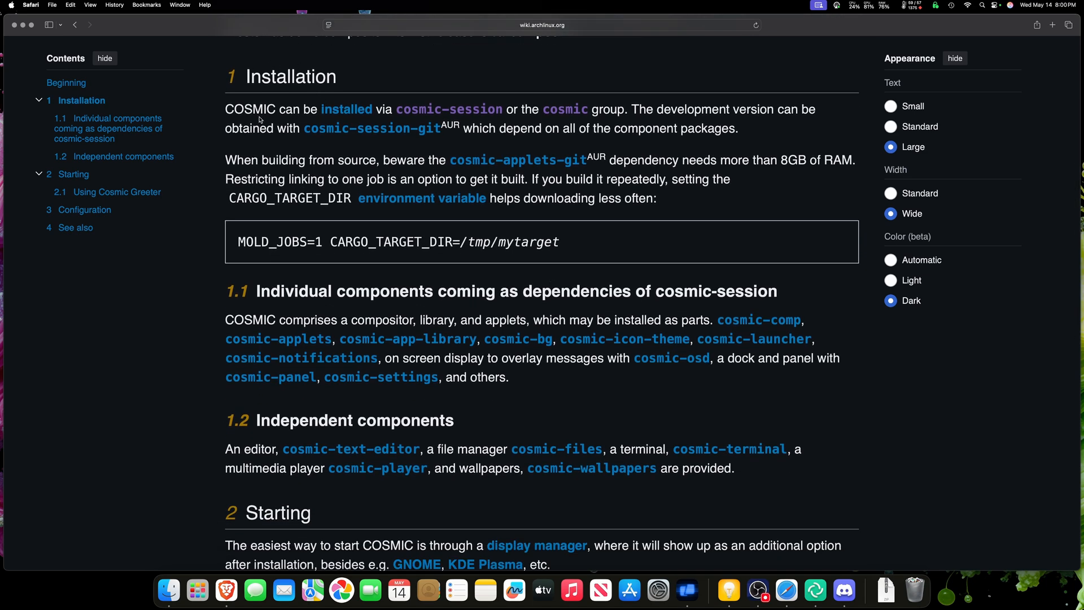
{"action": "mouse_move", "coordinate": [464, 121]}
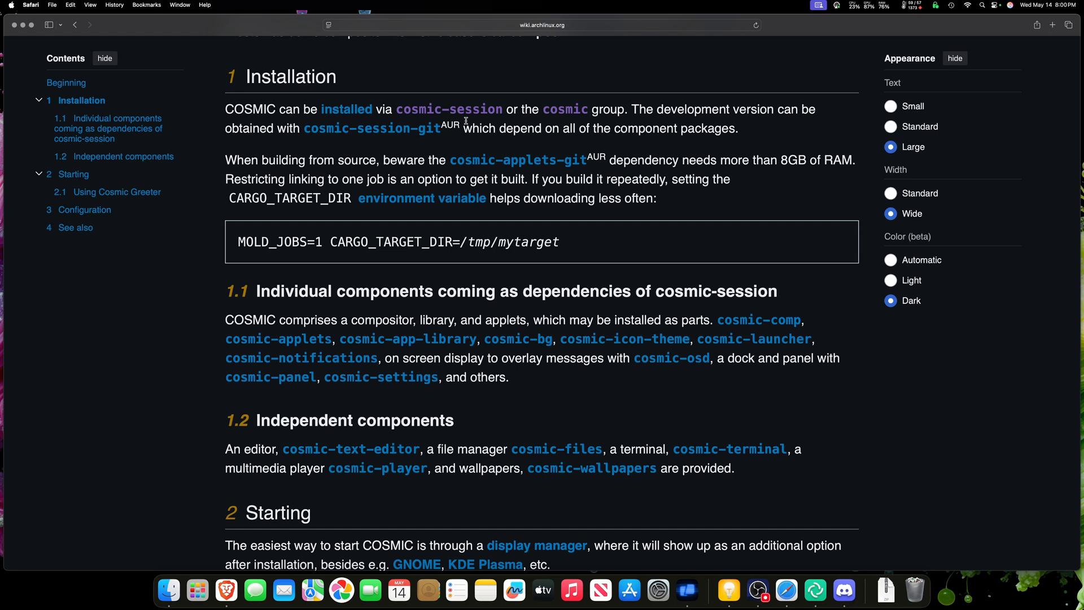
{"action": "mouse_move", "coordinate": [528, 122]}
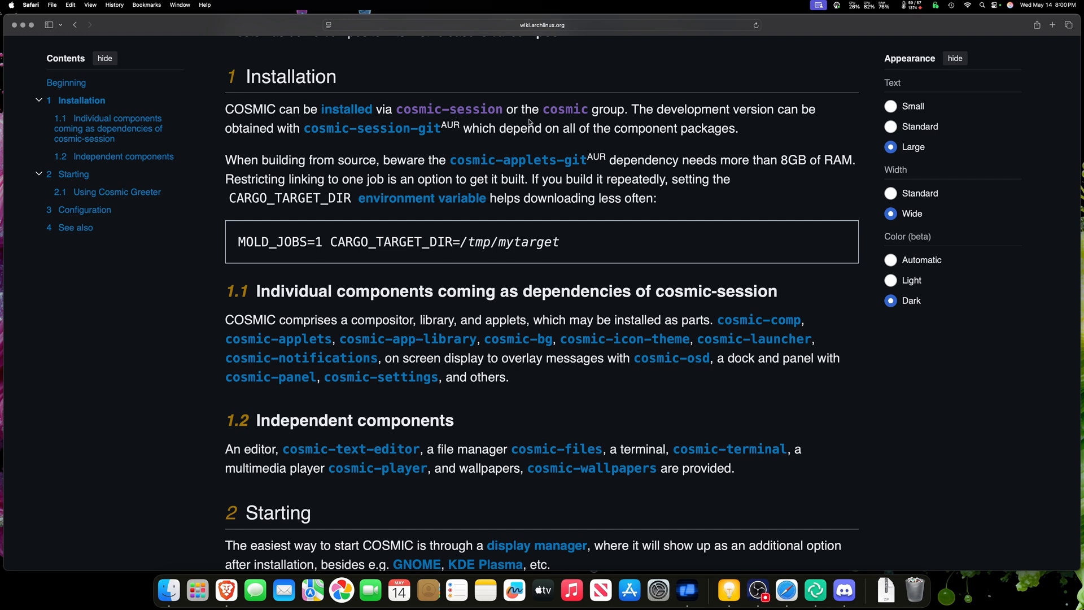
{"action": "double_click", "coordinate": [565, 110]}
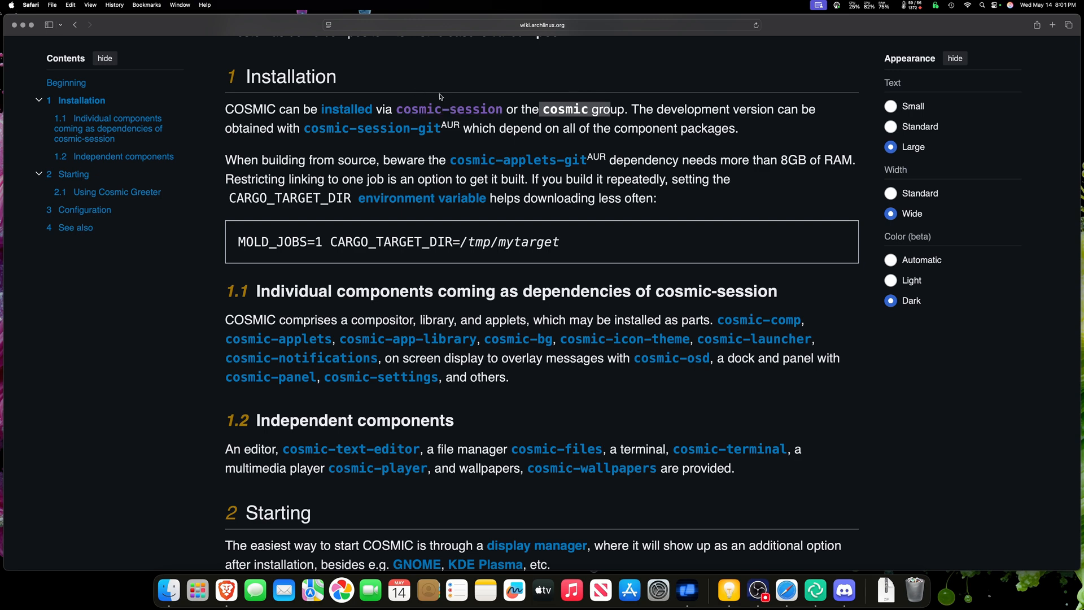
{"action": "scroll", "scroll_direction": "down", "scroll_amount": 3}
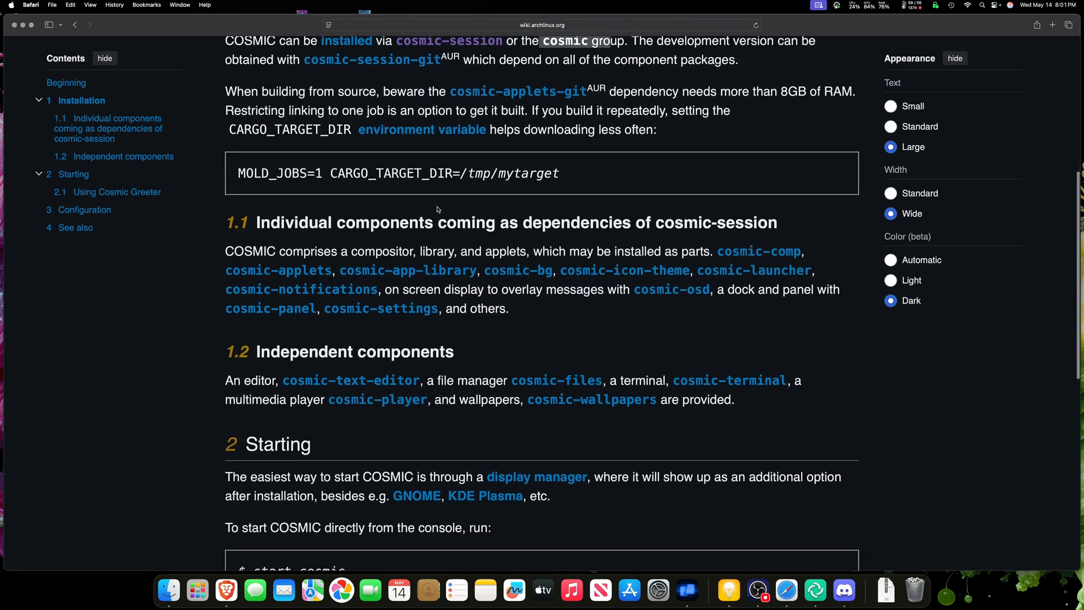
{"action": "scroll", "scroll_direction": "down", "scroll_amount": 3}
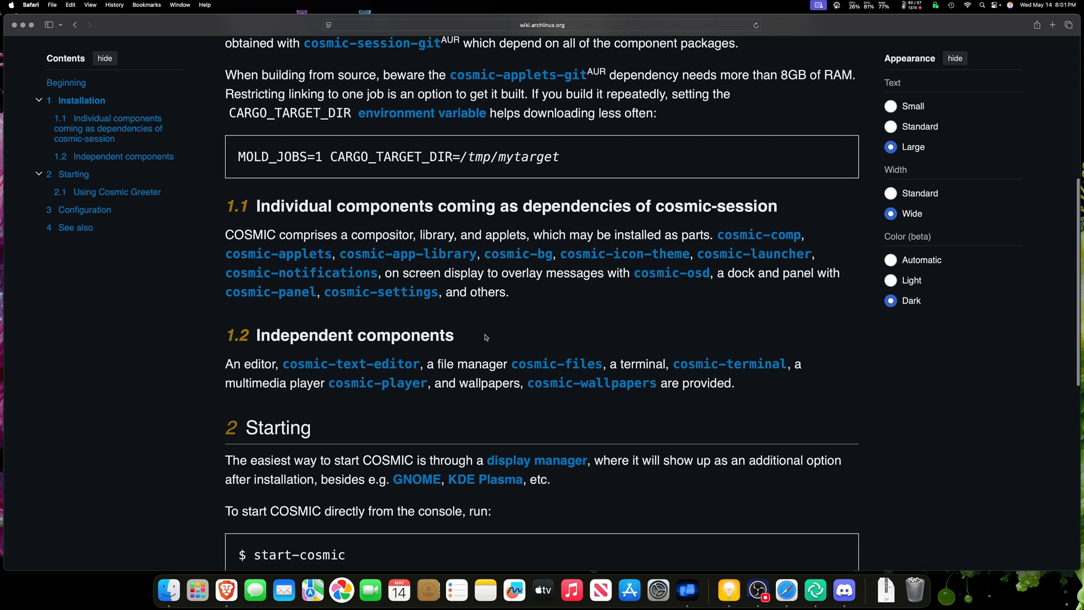
{"action": "mouse_move", "coordinate": [415, 337]}
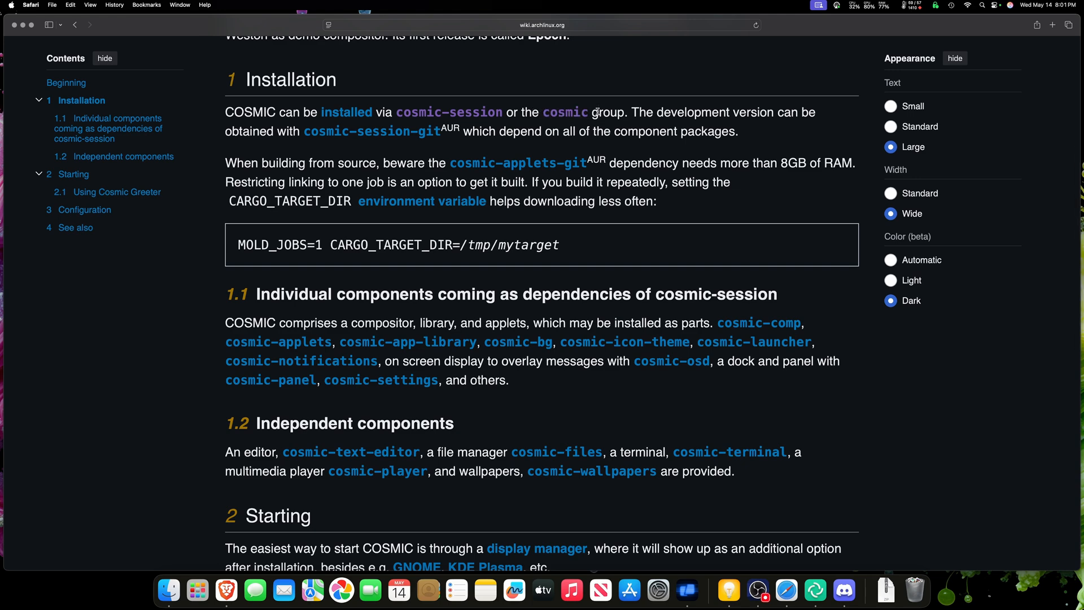
{"action": "mouse_move", "coordinate": [68, 361]}
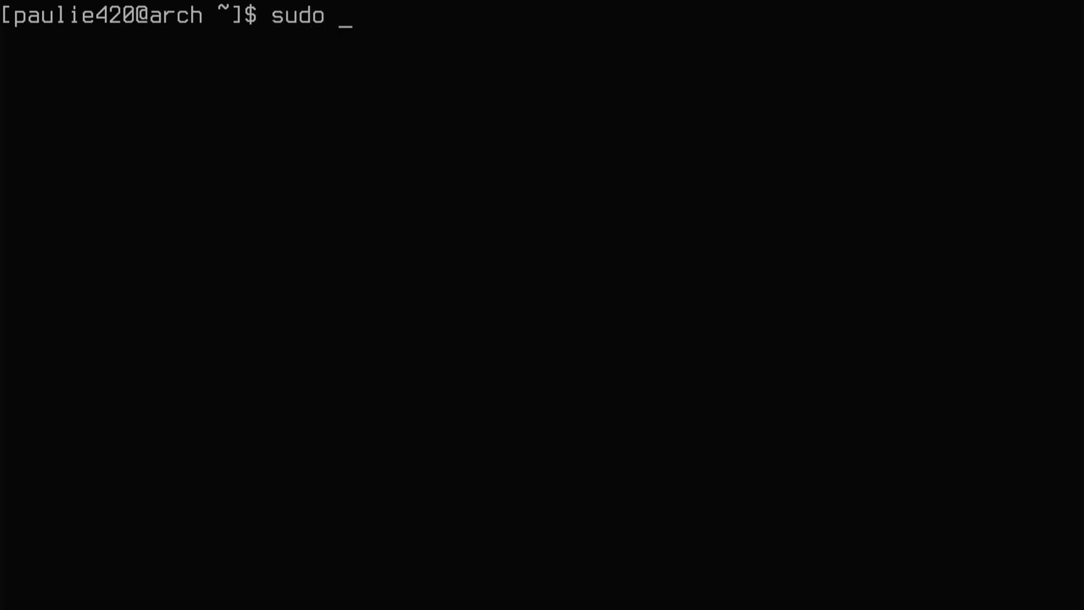
- Run 'sudo pacman -Syyu' for a full system upgrade
{"action": "type", "text": "pacman"}
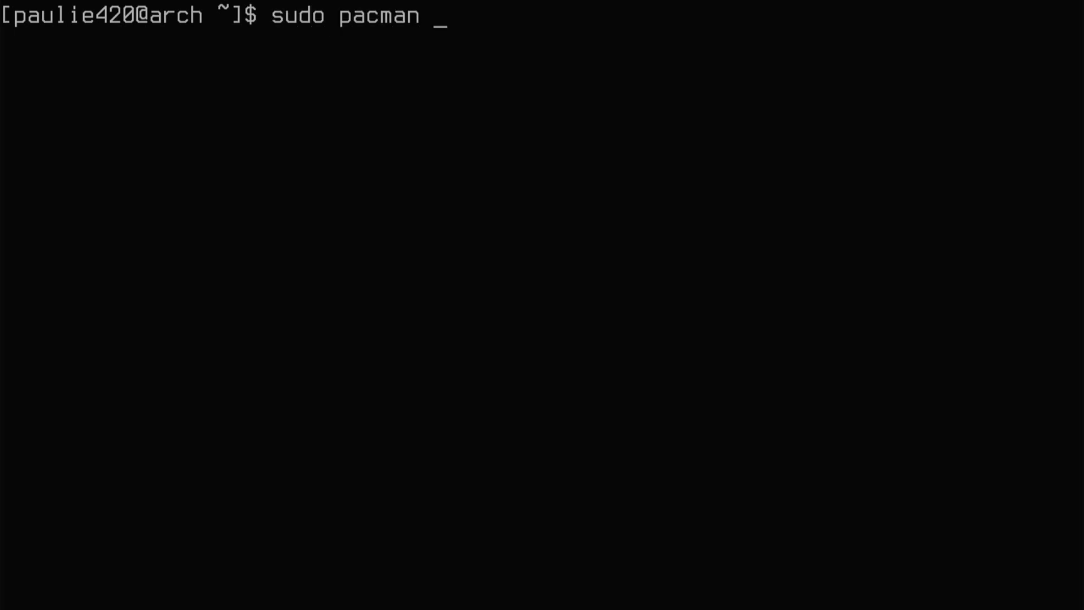
{"action": "type", "text": "-Syyu"}
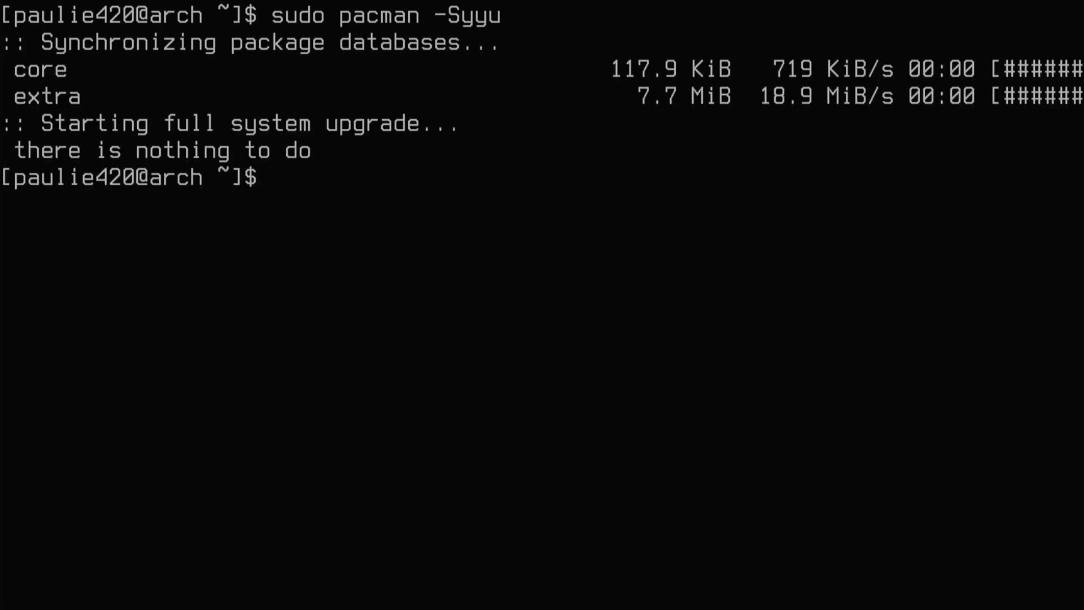
- Run 'sudo pacman -S cosmic', accepting all members and vulkan-driver provider 5
{"action": "type", "text": "s"}
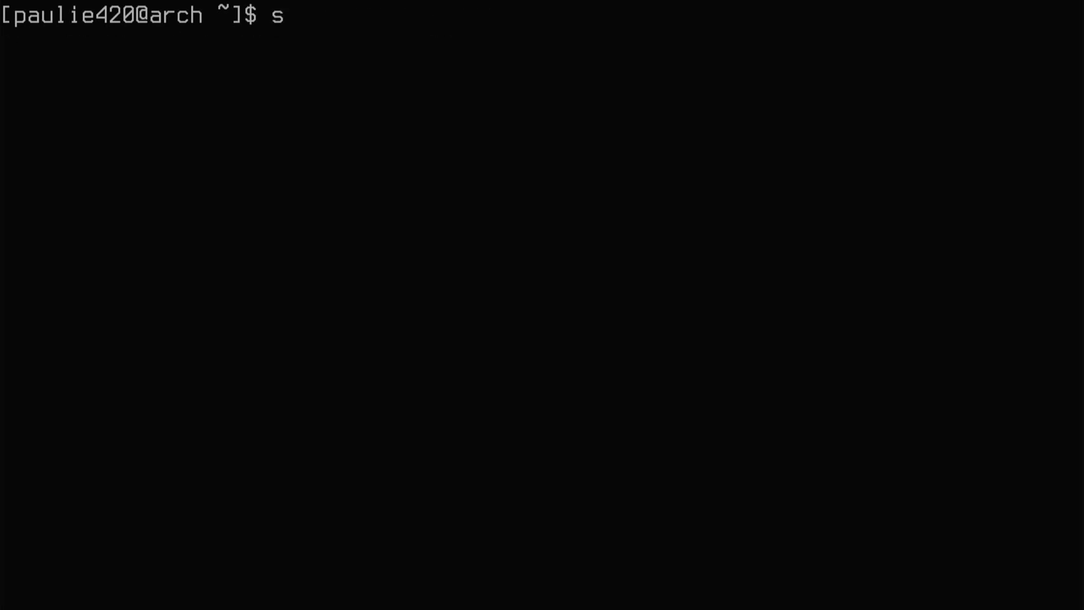
{"action": "type", "text": "udo p"}
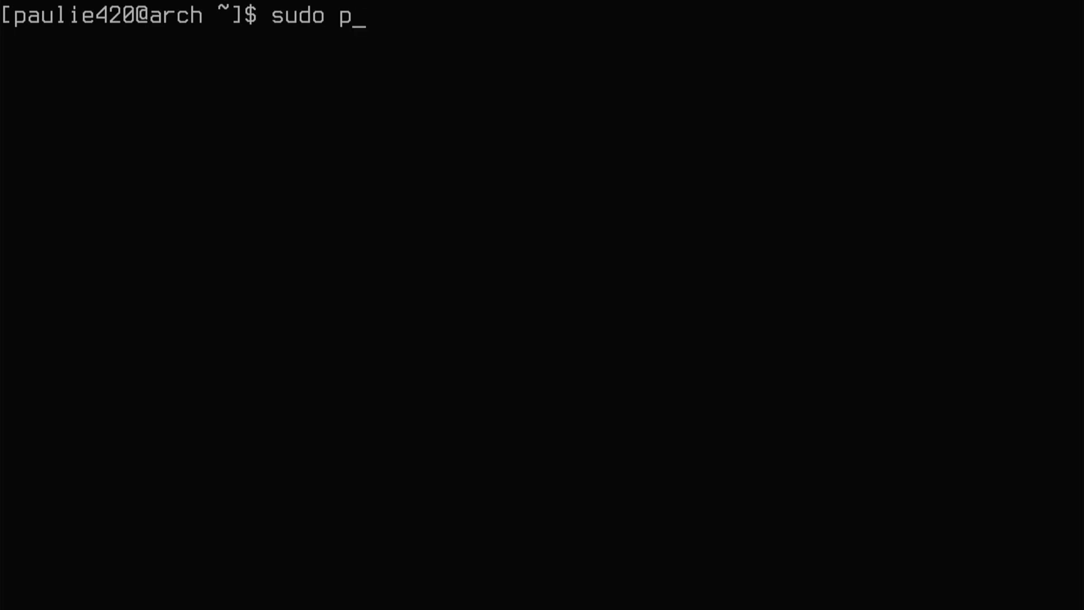
{"action": "type", "text": "acman -S"}
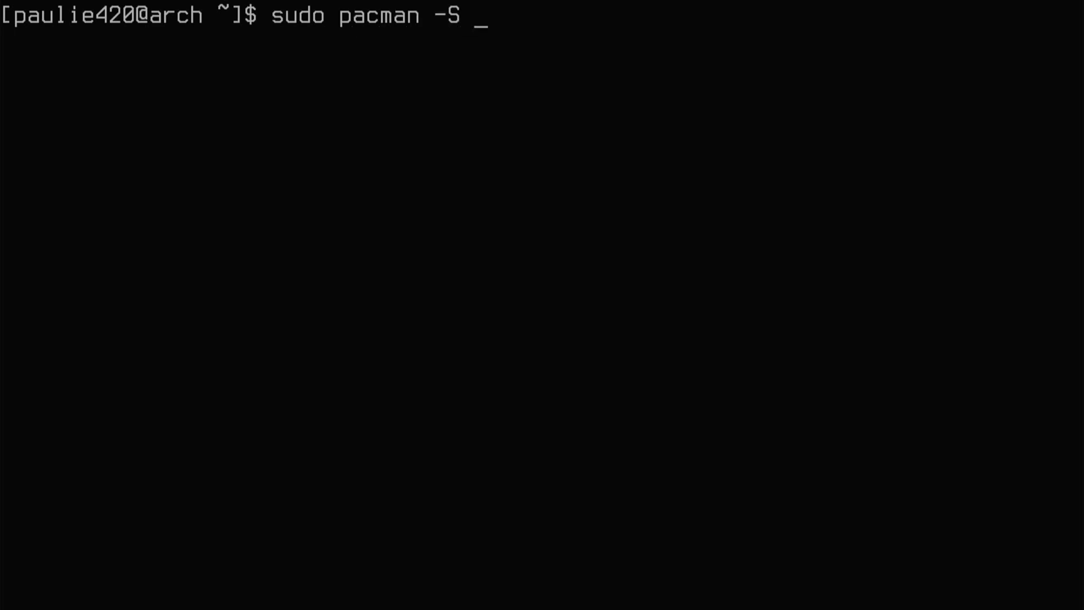
{"action": "type", "text": "cosmic"}
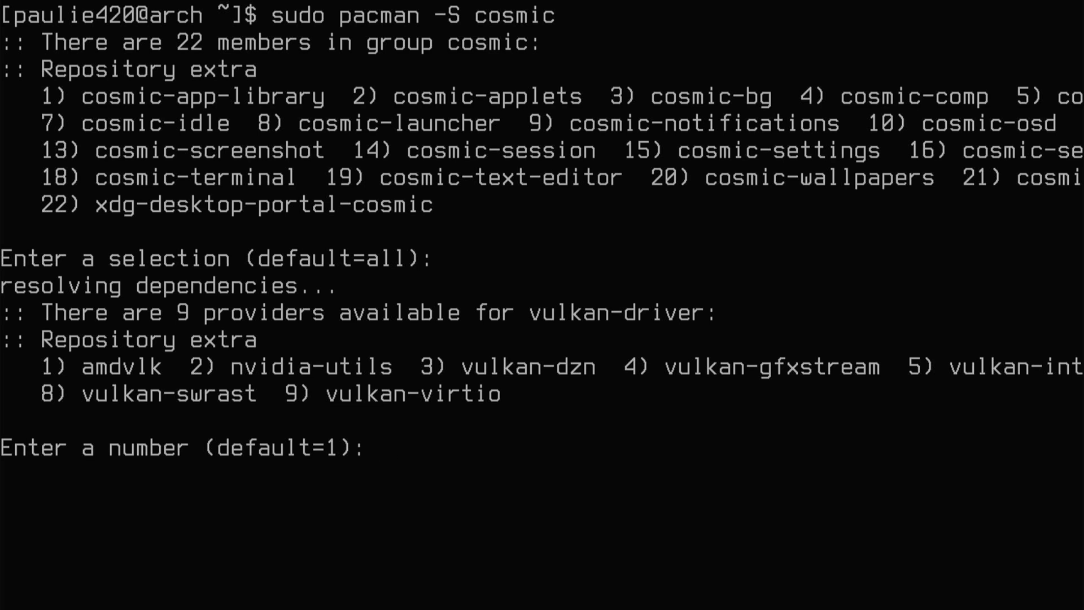
{"action": "type", "text": "5"}
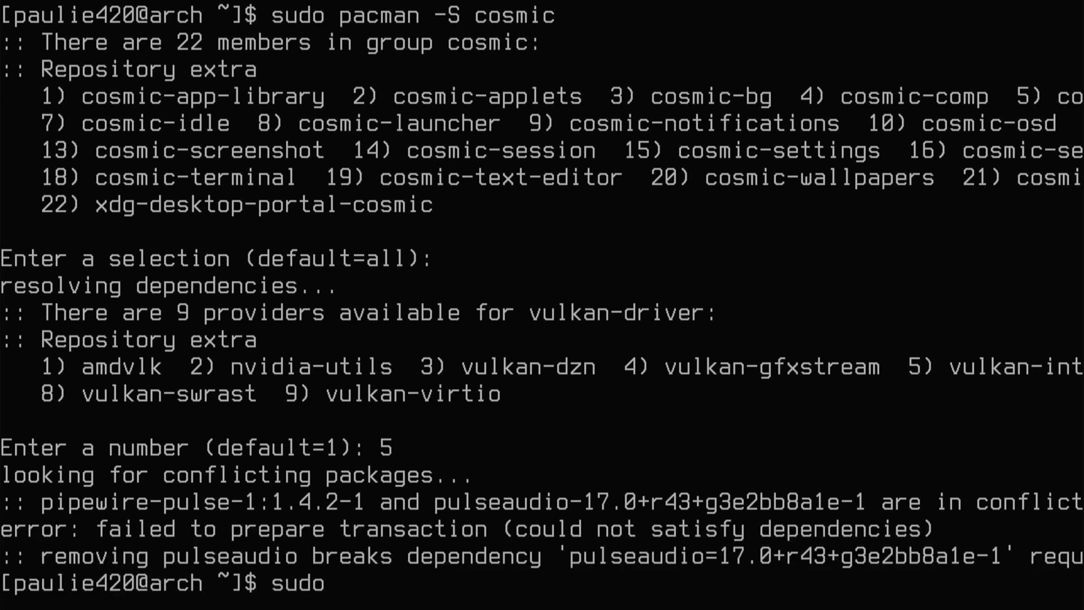
- Remove pulseaudio-bluetooth with 'sudo pacman -R pulseaudio-bluetooth'
{"action": "type", "text": "pacman -"}
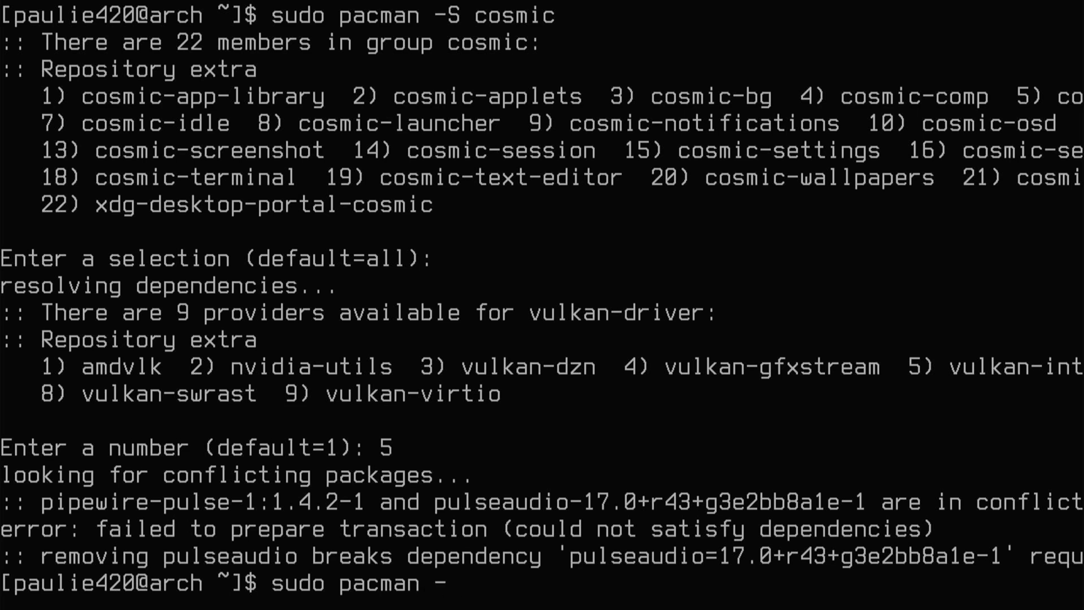
{"action": "type", "text": "R pulseaudio-blue"}
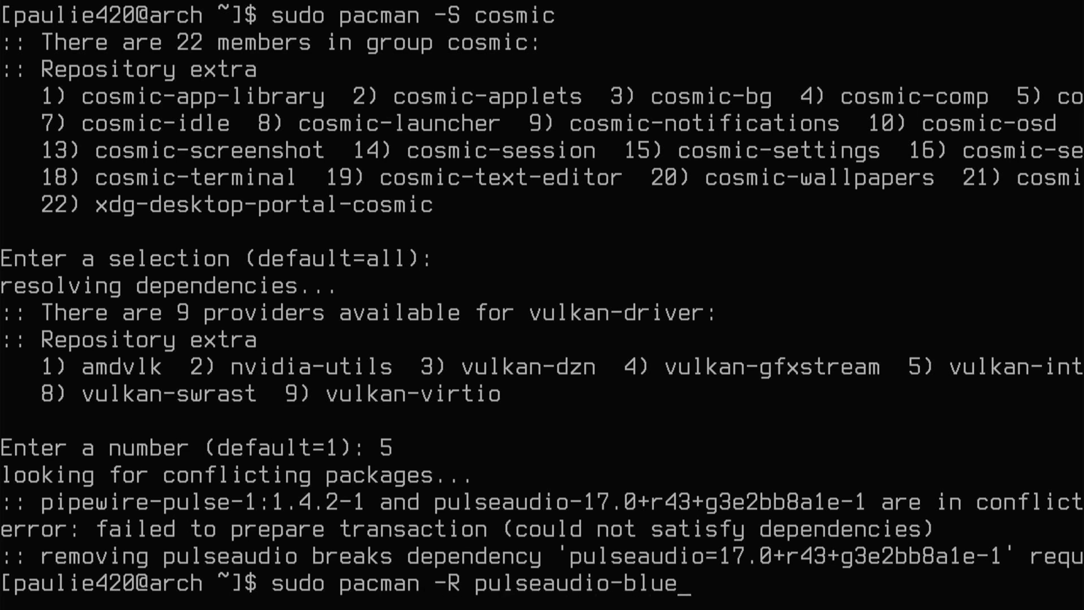
{"action": "type", "text": "tooth"}
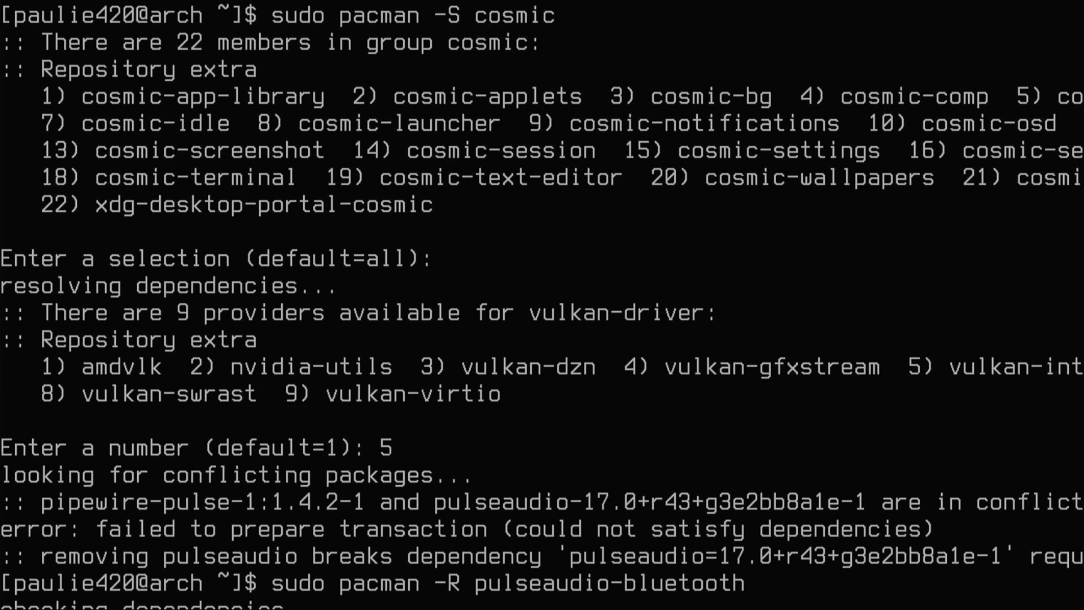
{"action": "scroll", "scroll_direction": "down", "scroll_amount": 3}
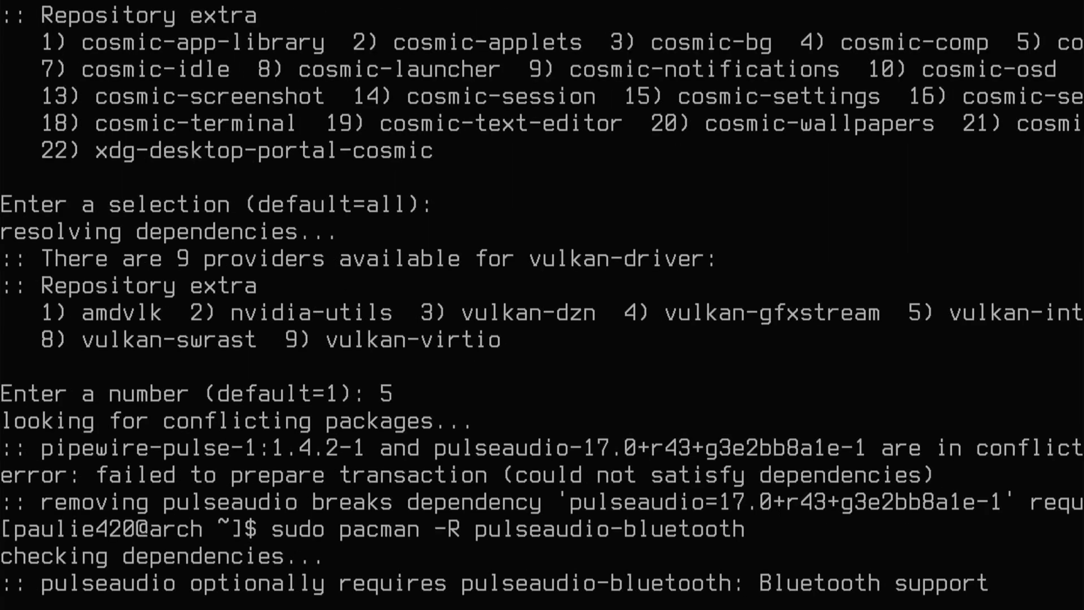
- Remove pulseaudio with confirmation, then rerun 'sudo pacman -S cosmic'
{"action": "type", "text": "sudo pacman -R pulseaudio"}
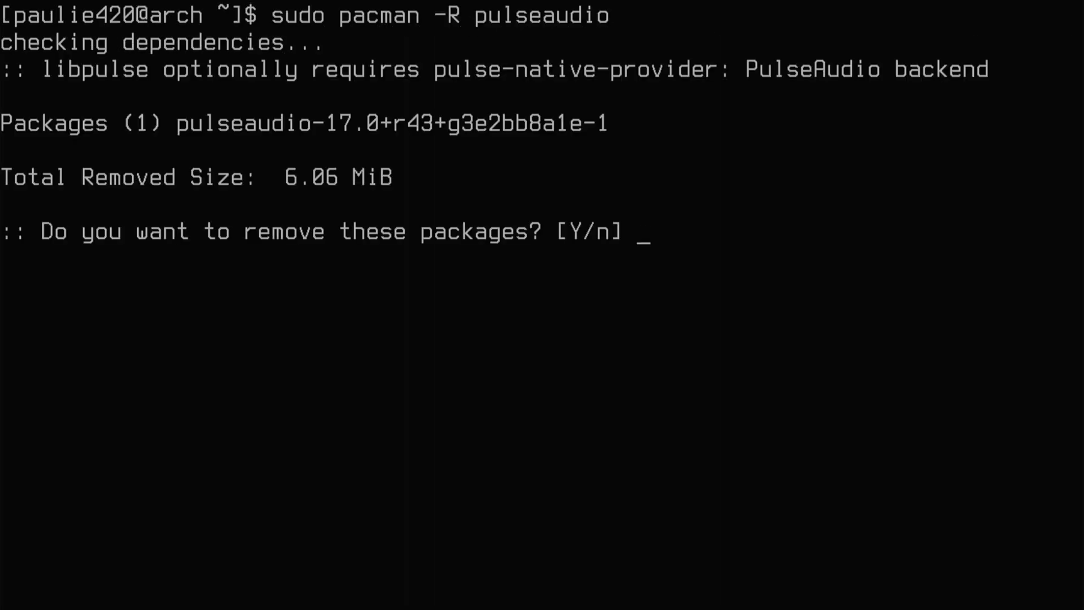
{"action": "type", "text": "y"}
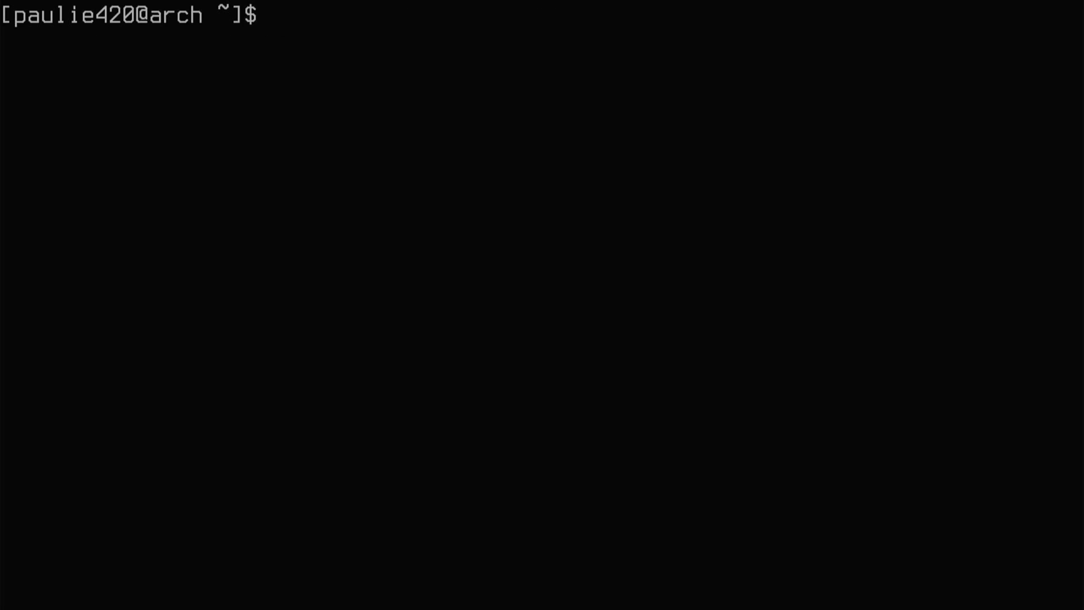
{"action": "type", "text": "sudo pacman -S cosmic"}
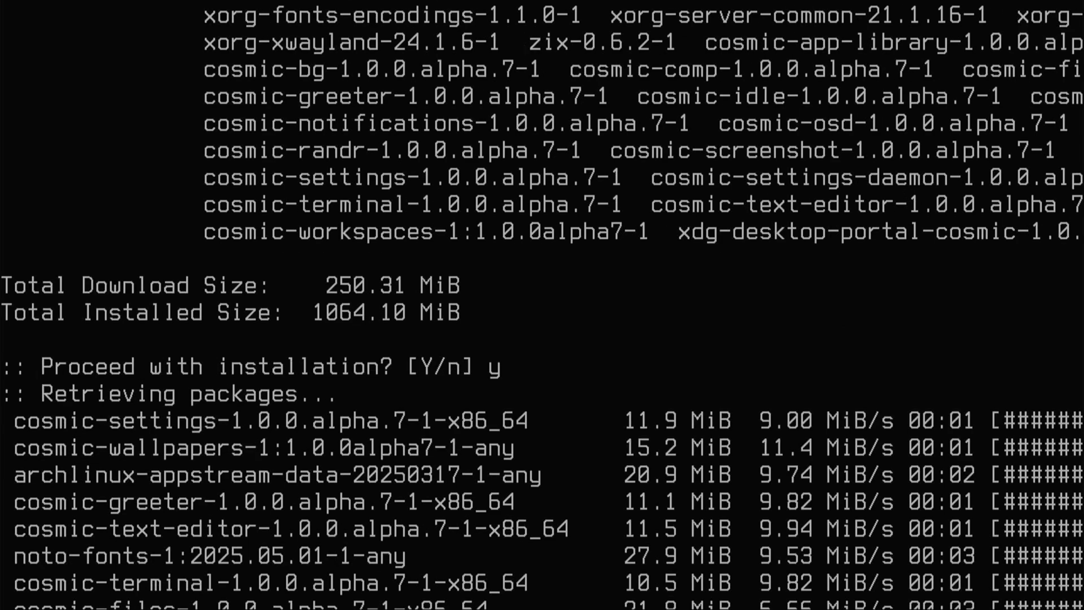
- Let the cosmic group packages download and install in the console
{"action": "scroll", "scroll_direction": "down", "scroll_amount": 3}
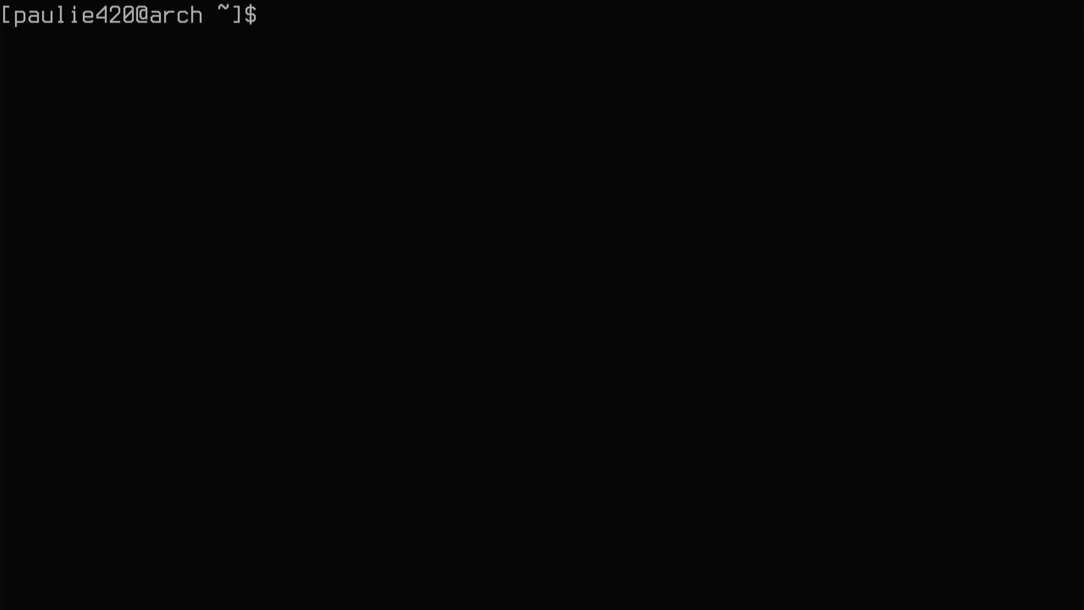
- Check the cosmic-greeter service with 'sudo systemctl status cosmic-greeter'
{"action": "type", "text": "sudo"}
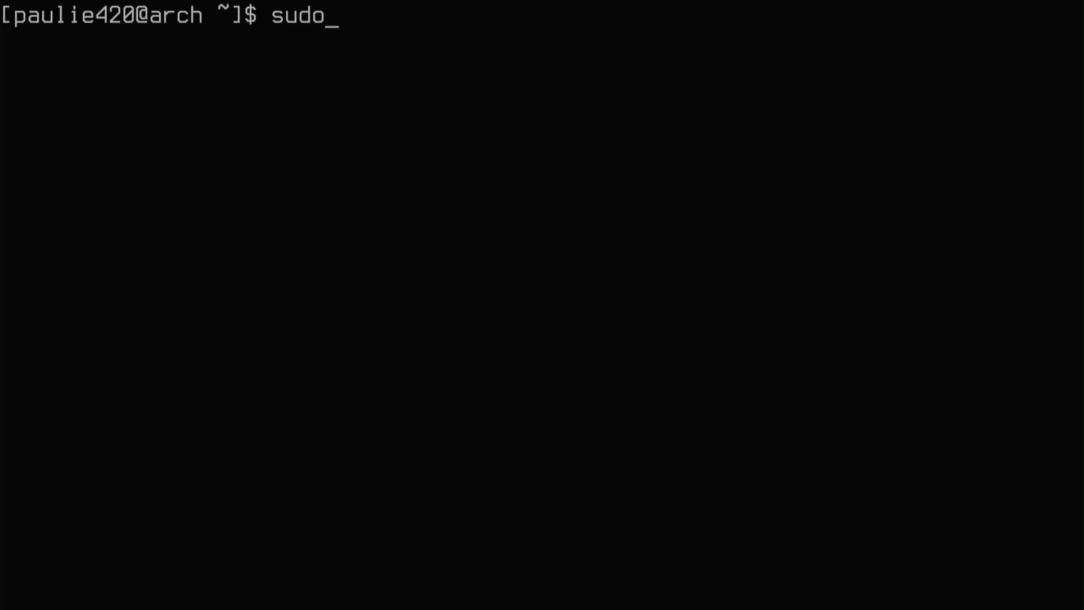
{"action": "type", "text": "systemc"}
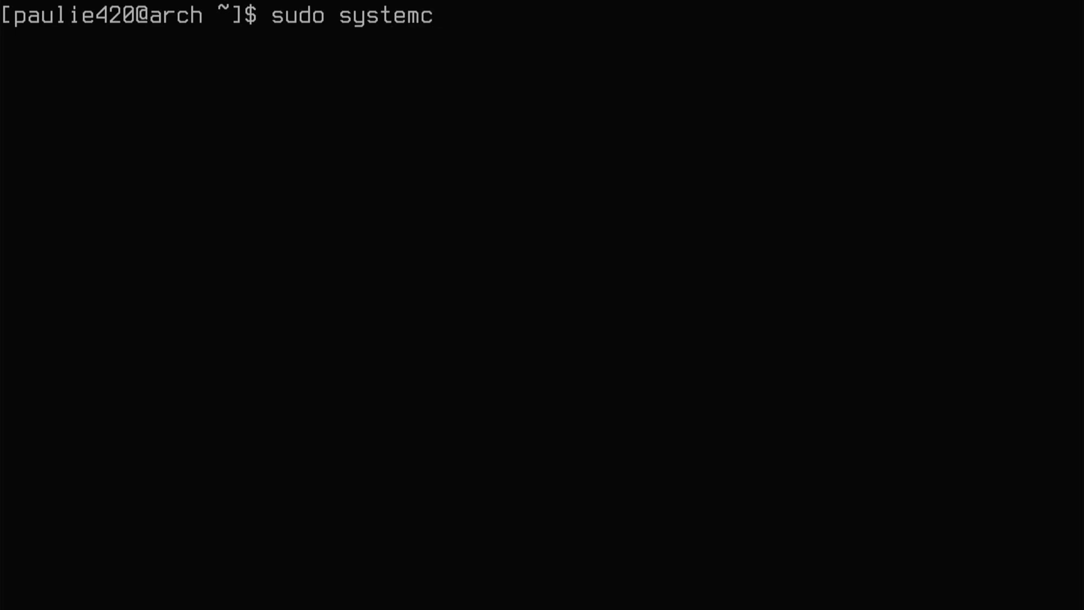
{"action": "type", "text": "tl status"}
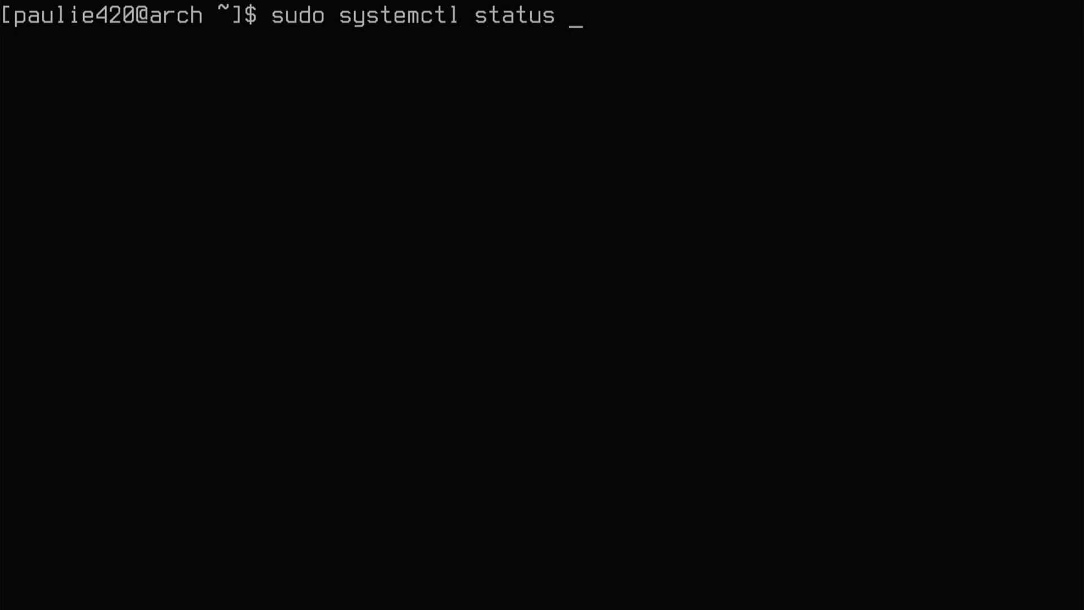
{"action": "type", "text": "cosmic-greeter"}
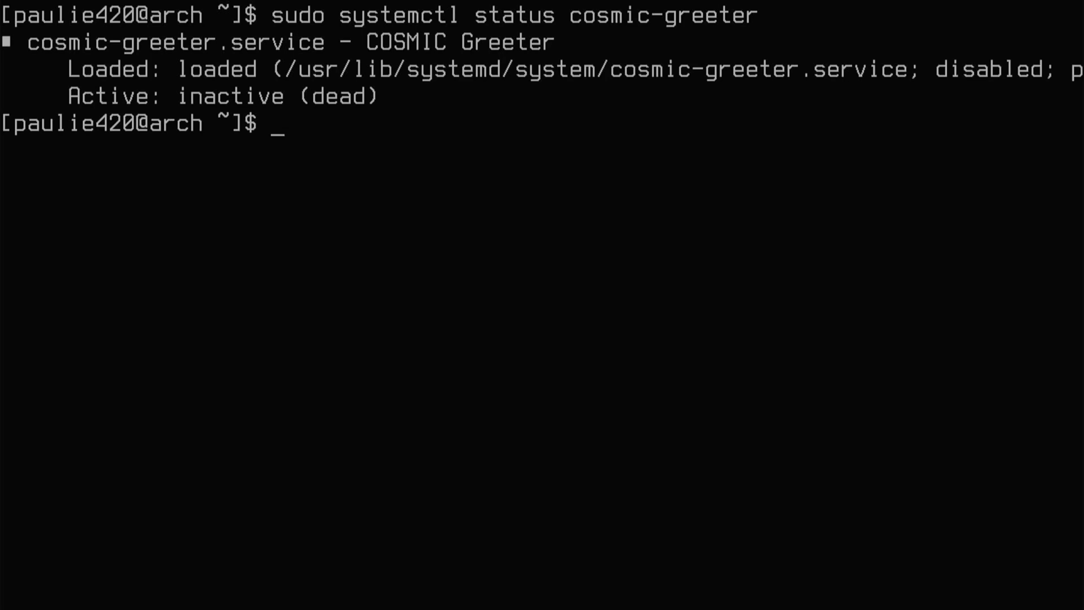
- Enable and start cosmic-greeter with systemctl as the display manager
{"action": "type", "text": "sudo systemctl e"}
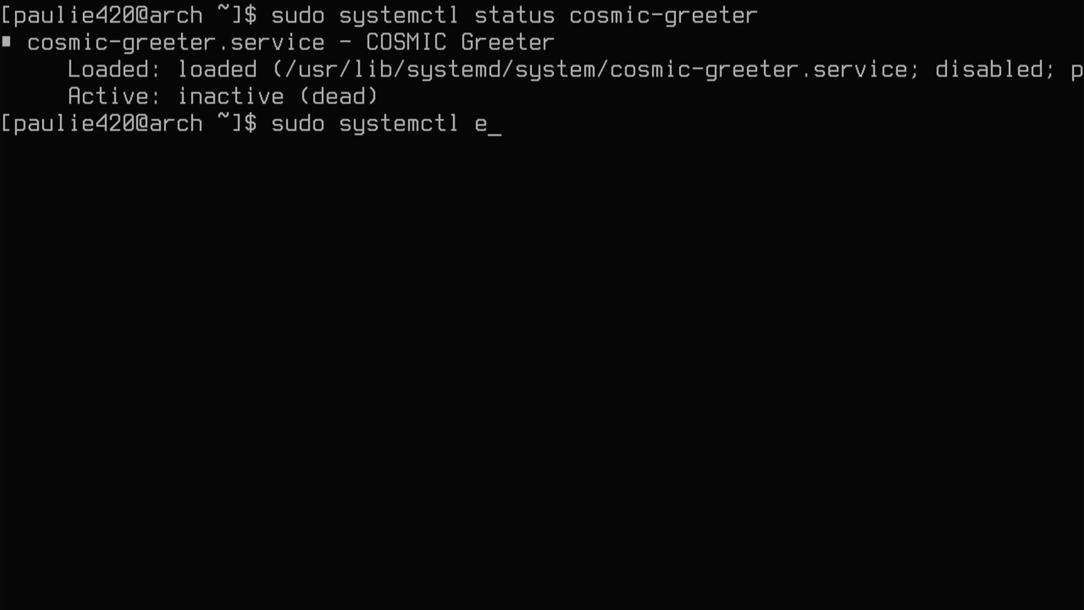
{"action": "type", "text": "nable cosmic-greeter"}
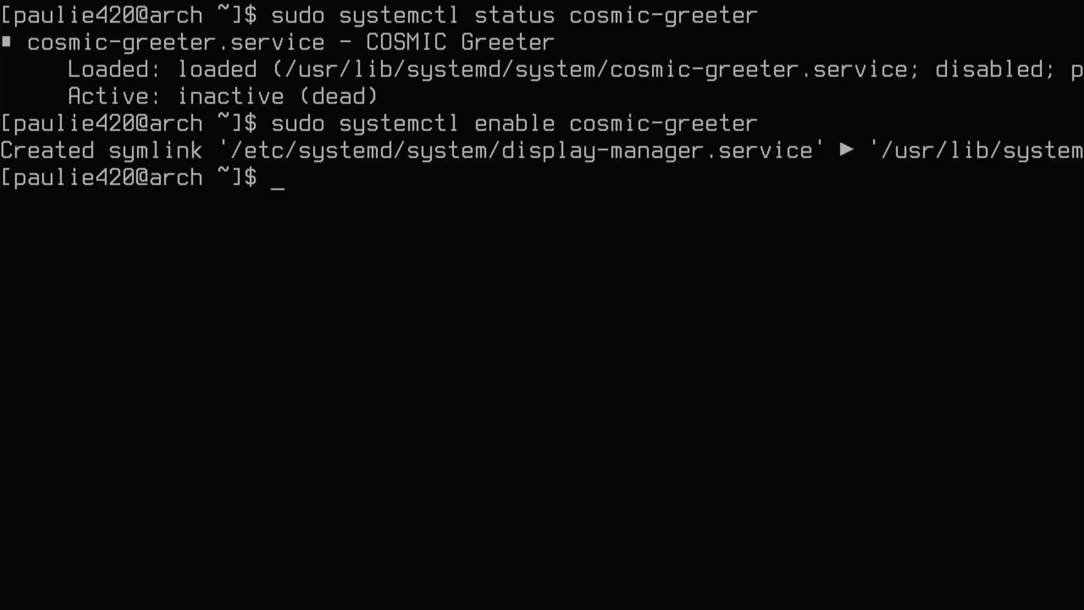
{"action": "type", "text": "sudo systemctl start"}
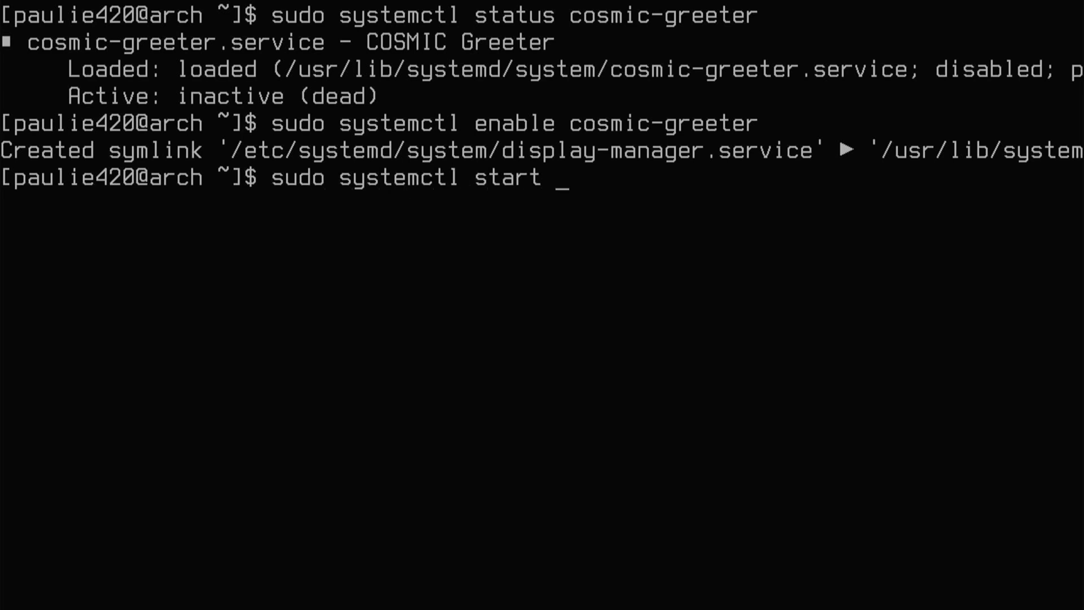
{"action": "type", "text": "cosmic-gree"}
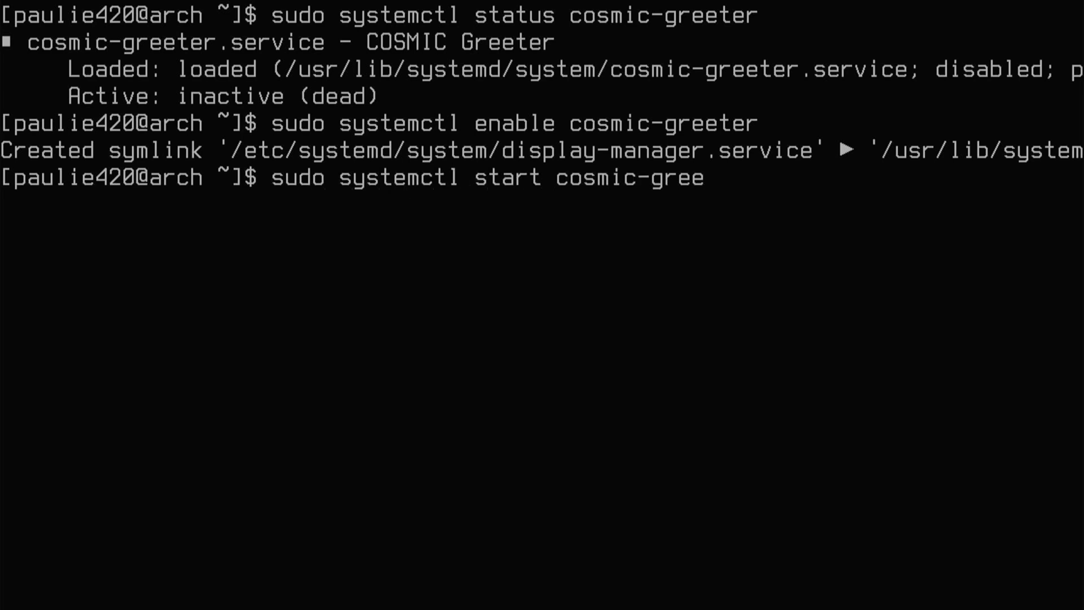
{"action": "type", "text": "ter"}
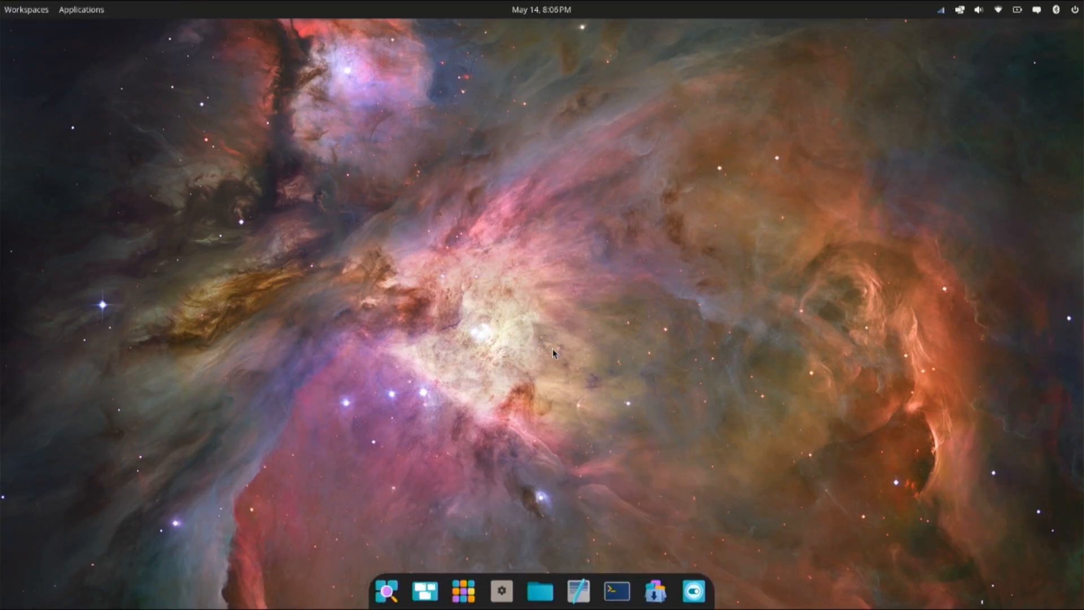
{"action": "mouse_move", "coordinate": [493, 498]}
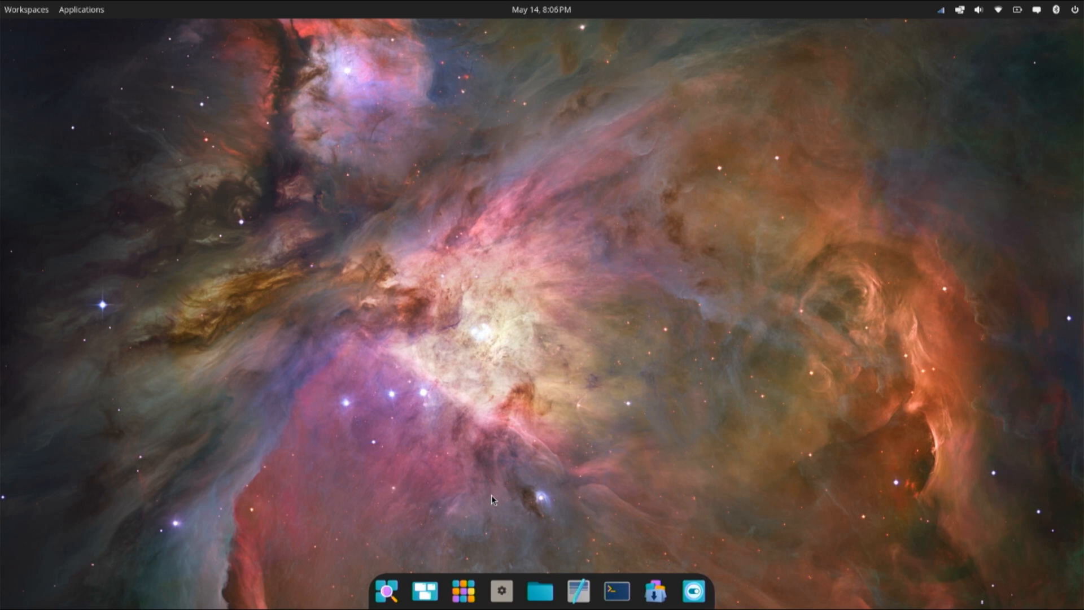
{"action": "mouse_move", "coordinate": [541, 591]}
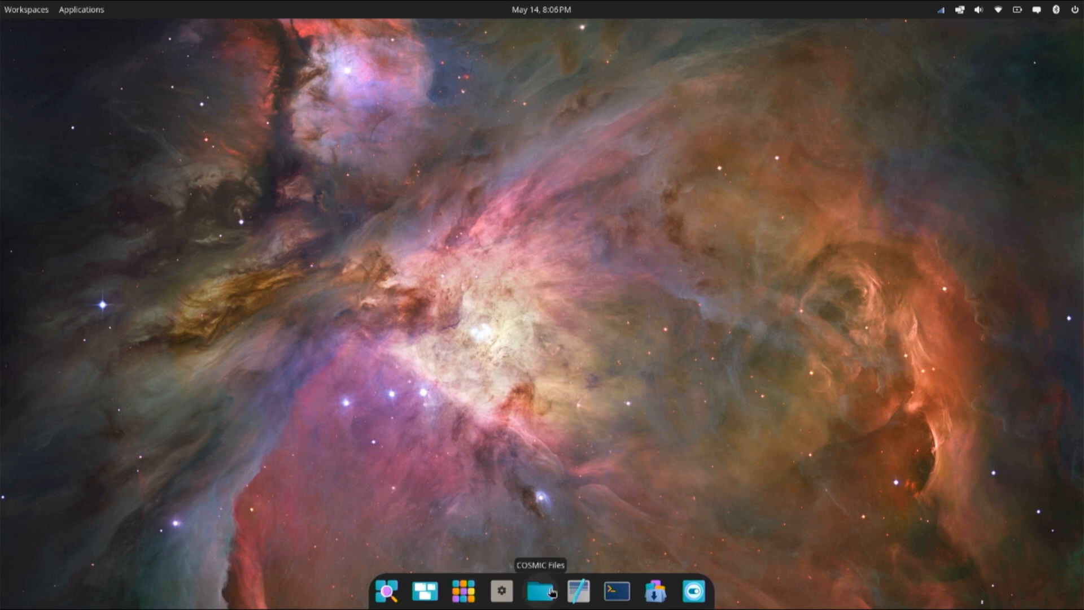
{"action": "mouse_move", "coordinate": [655, 590]}
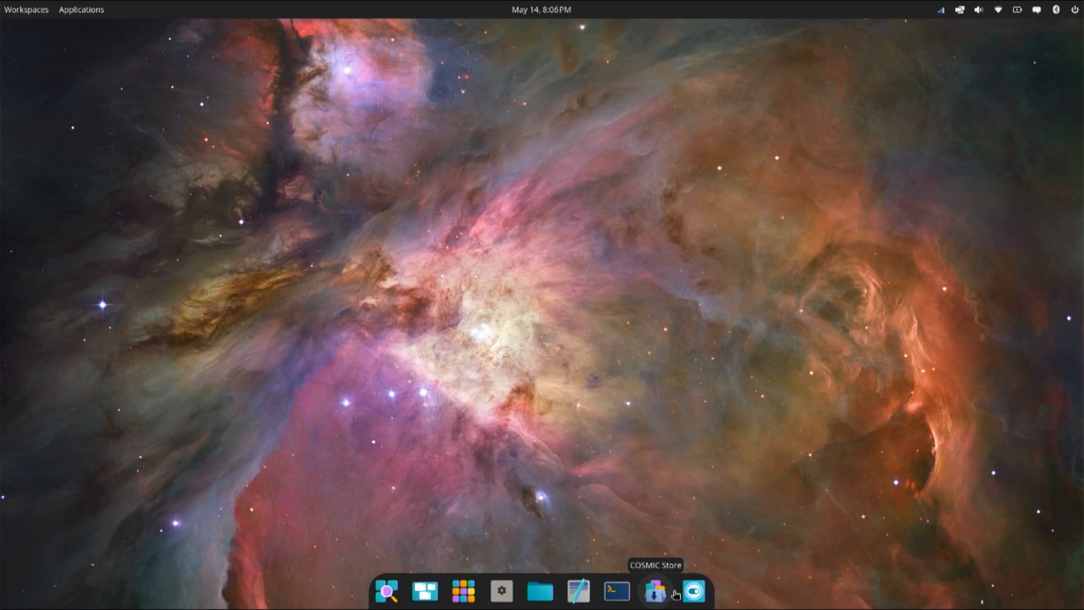
{"action": "mouse_move", "coordinate": [600, 593]}
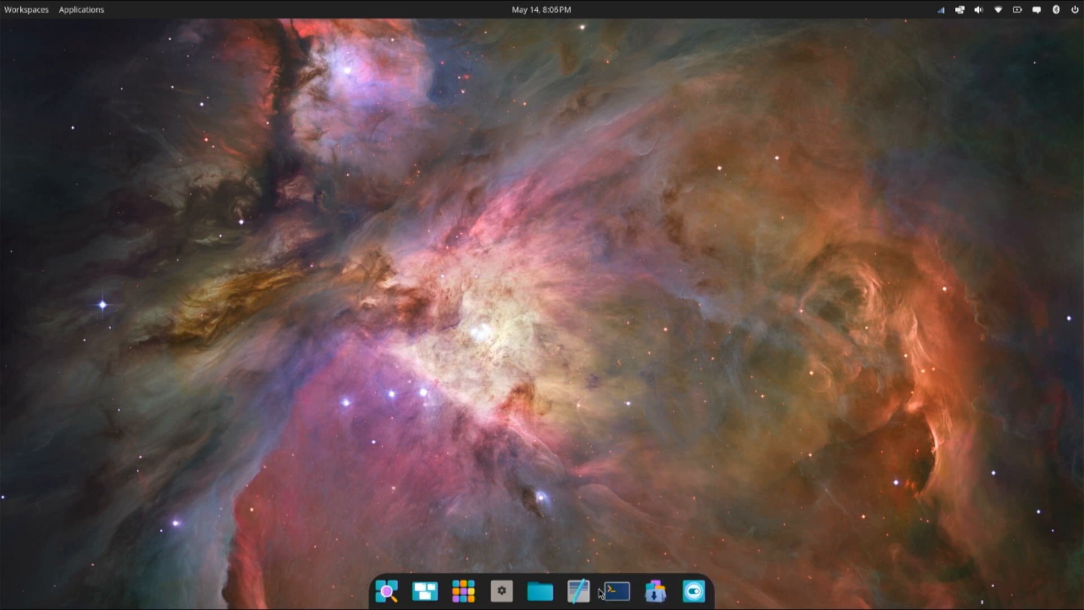
{"action": "mouse_move", "coordinate": [563, 469]}
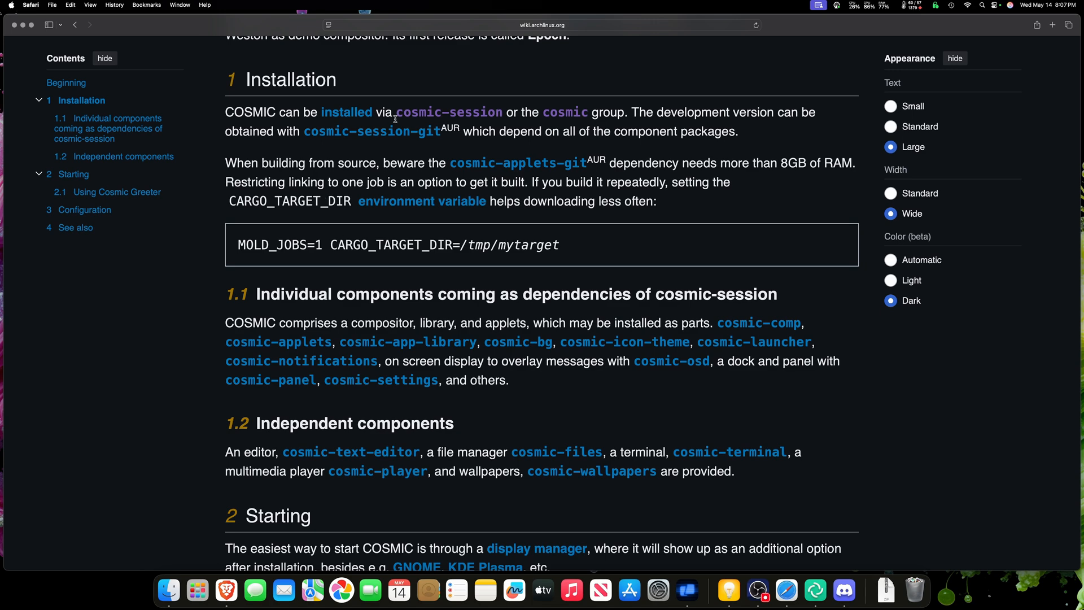
{"action": "double_click", "coordinate": [448, 112]}
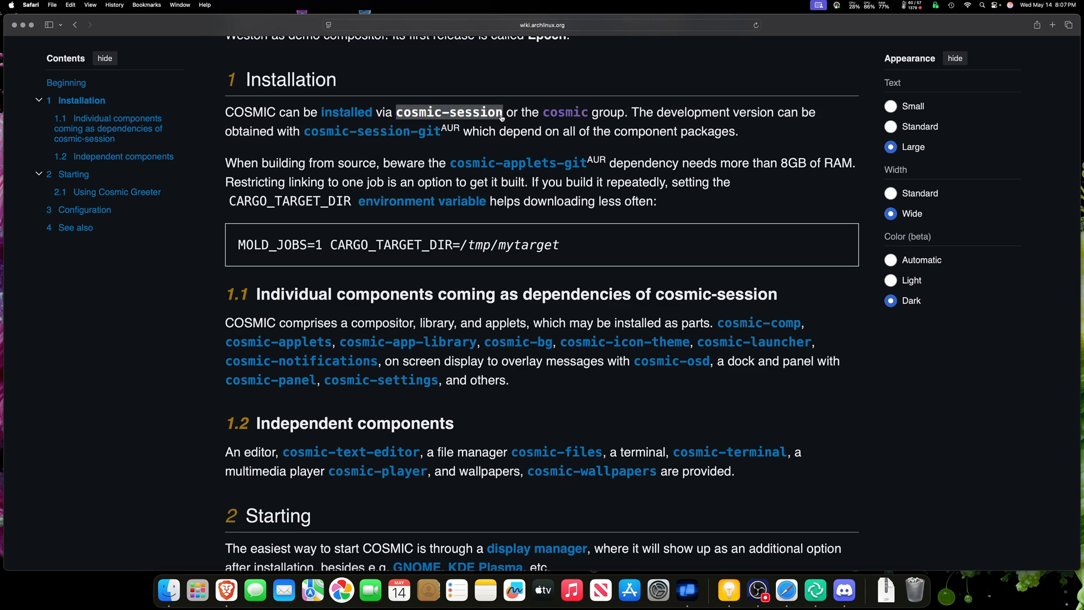
{"action": "scroll", "scroll_direction": "down", "scroll_amount": 3}
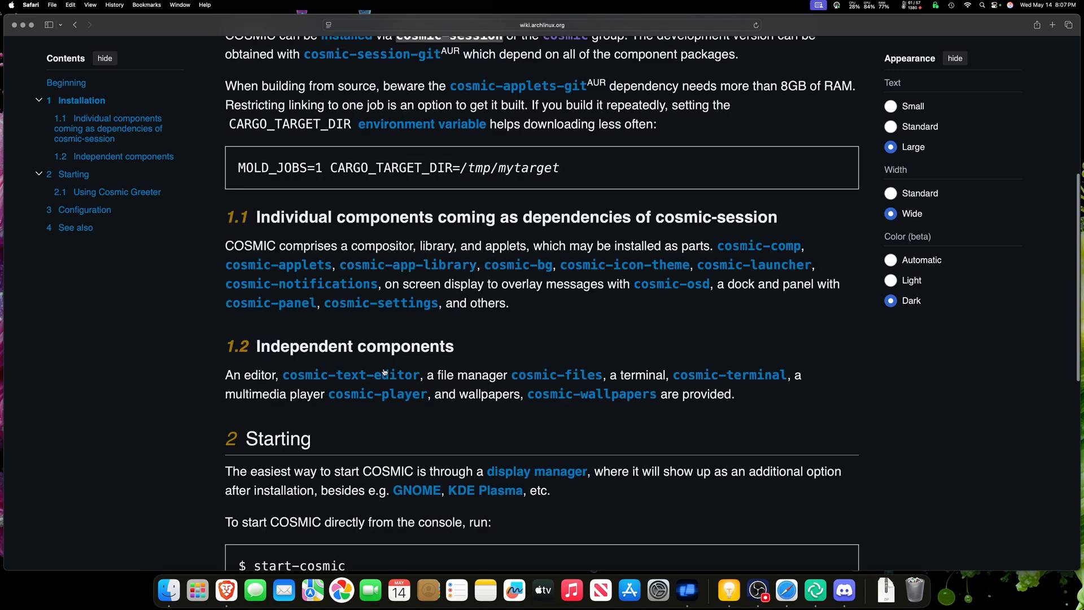
{"action": "mouse_move", "coordinate": [491, 381]}
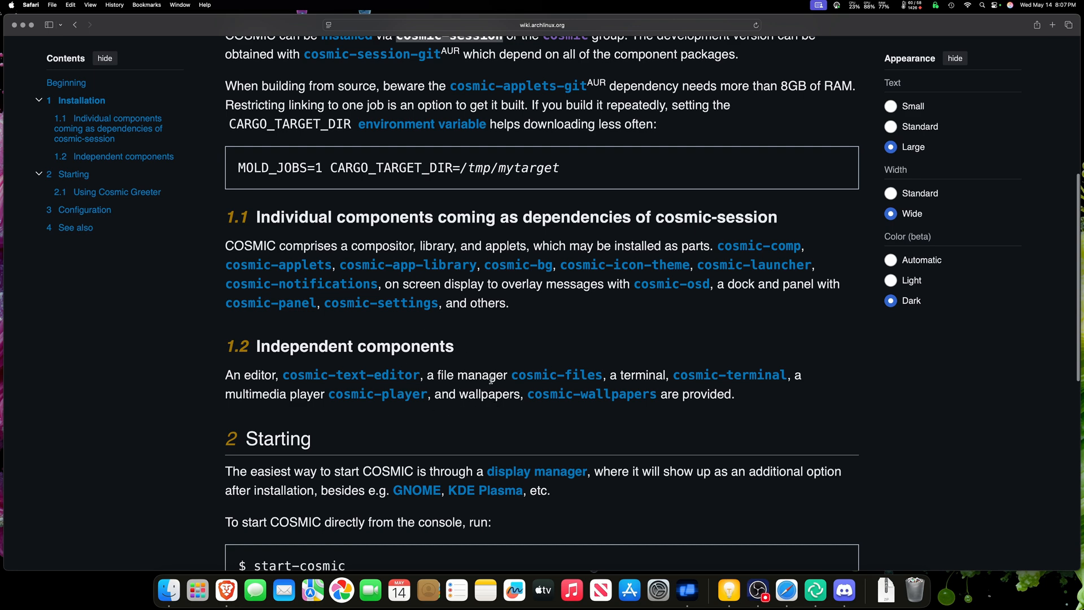
{"action": "scroll", "scroll_direction": "down", "scroll_amount": 3}
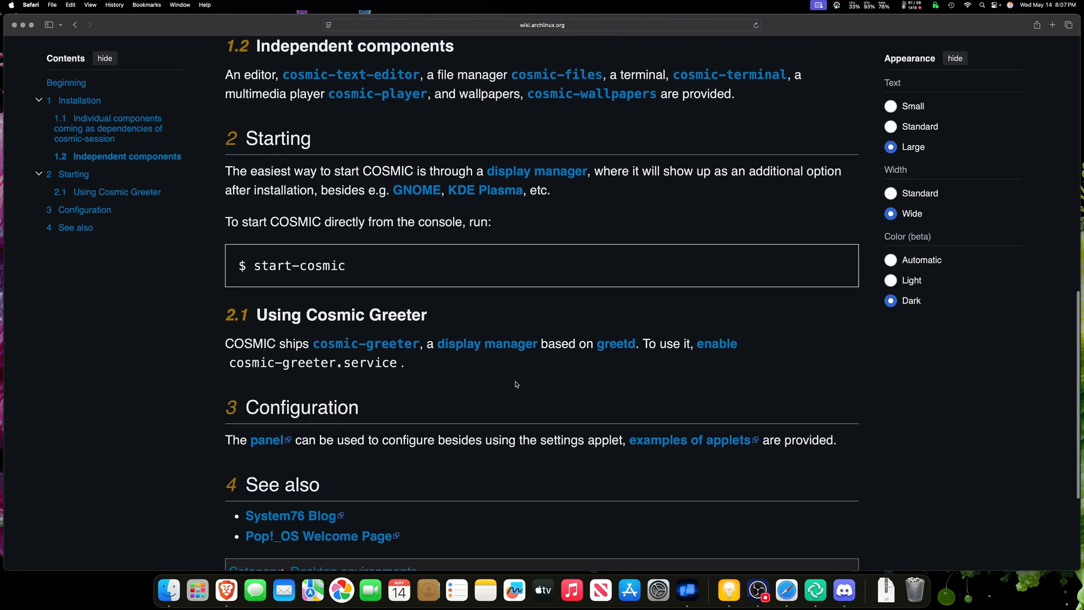
{"action": "mouse_move", "coordinate": [460, 171]}
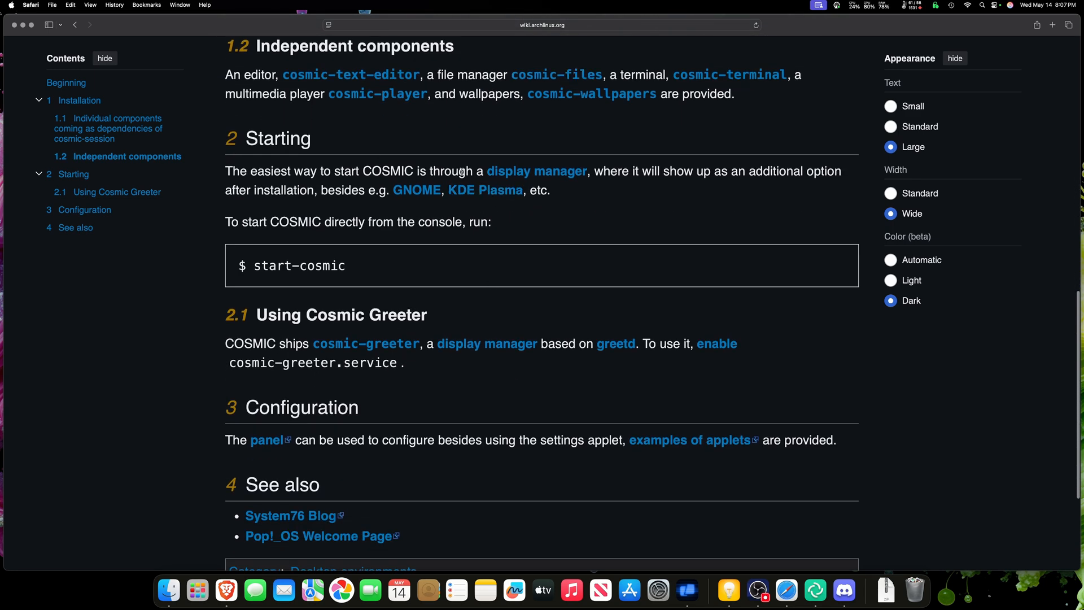
{"action": "mouse_move", "coordinate": [598, 225]}
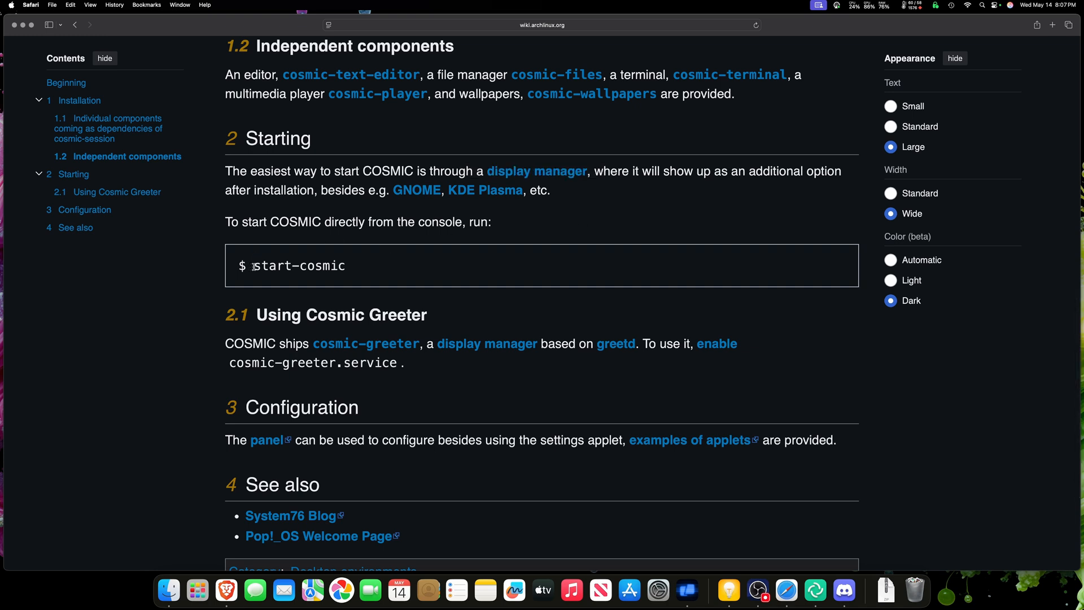
{"action": "scroll", "scroll_direction": "down", "scroll_amount": 3}
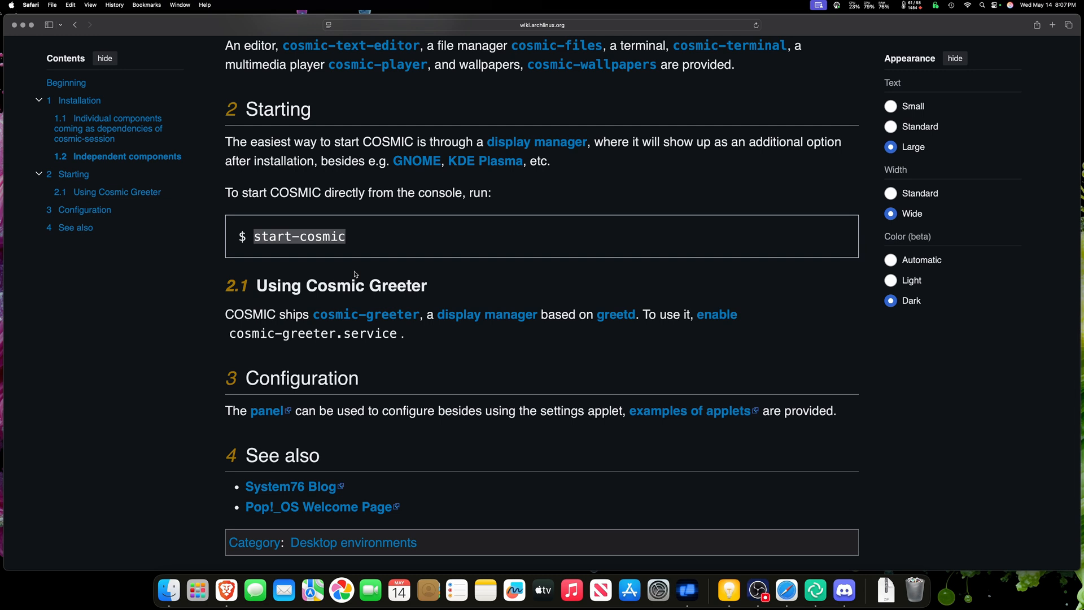
{"action": "scroll", "scroll_direction": "down", "scroll_amount": 3}
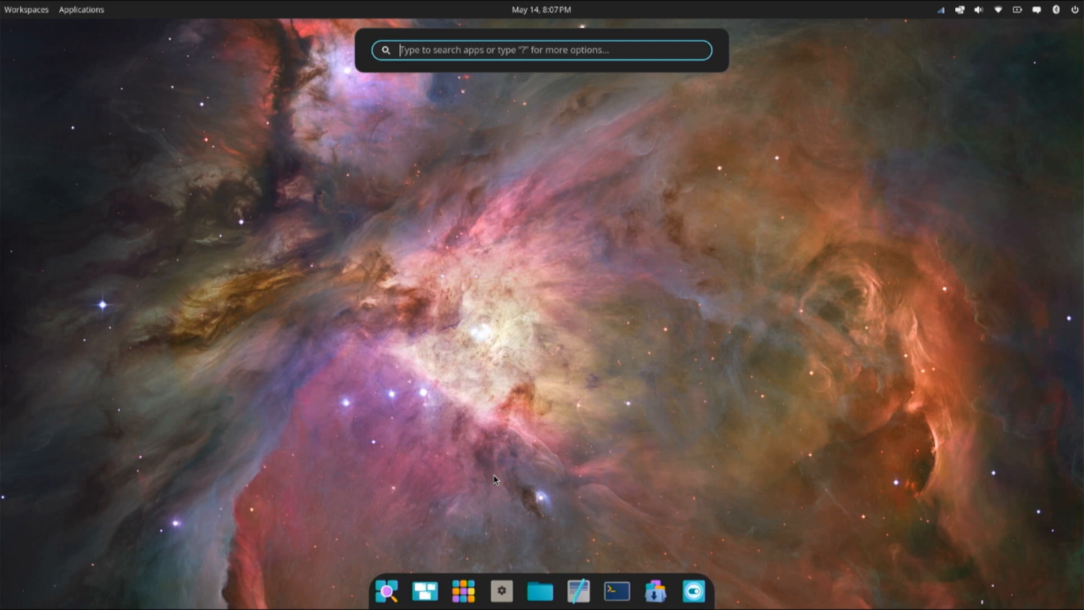
- Launch COSMIC Settings from the launcher and set the blue starfield image as wallpaper
{"action": "type", "text": "settings"}
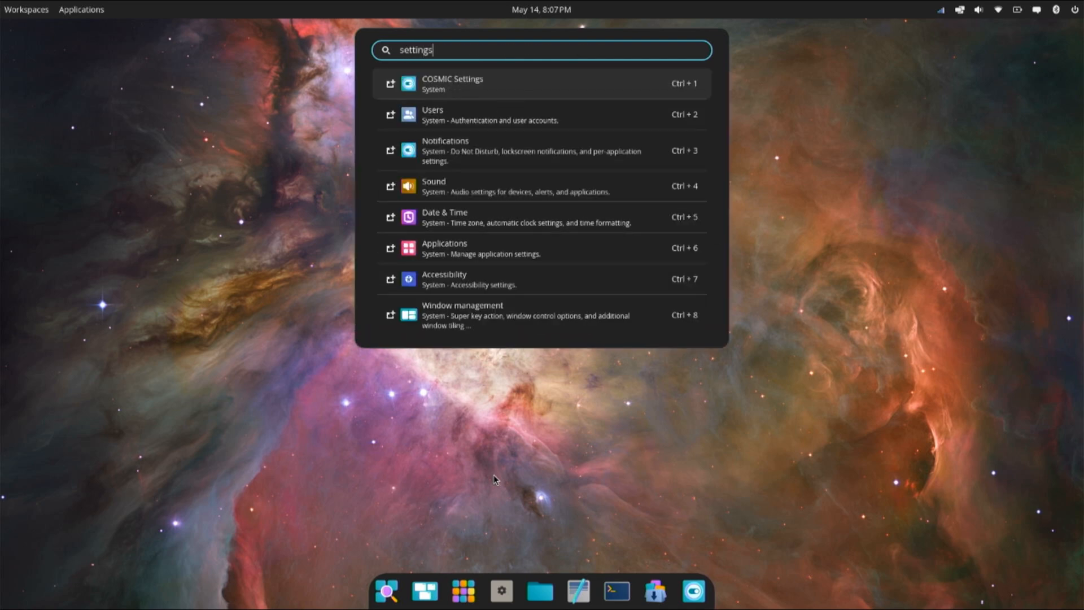
{"action": "left_click", "coordinate": [452, 84]}
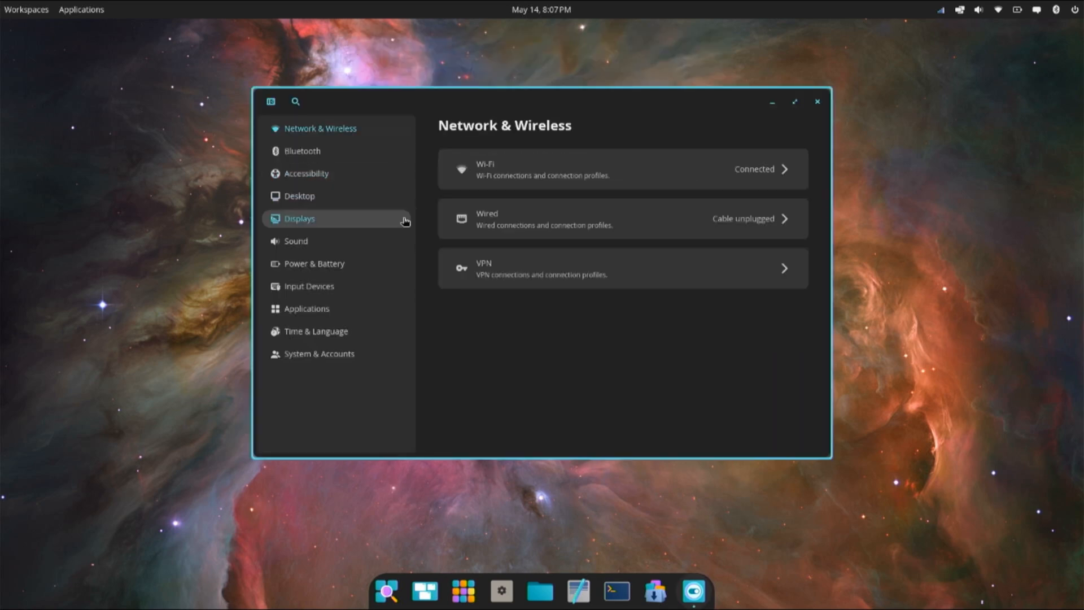
{"action": "left_click", "coordinate": [299, 195]}
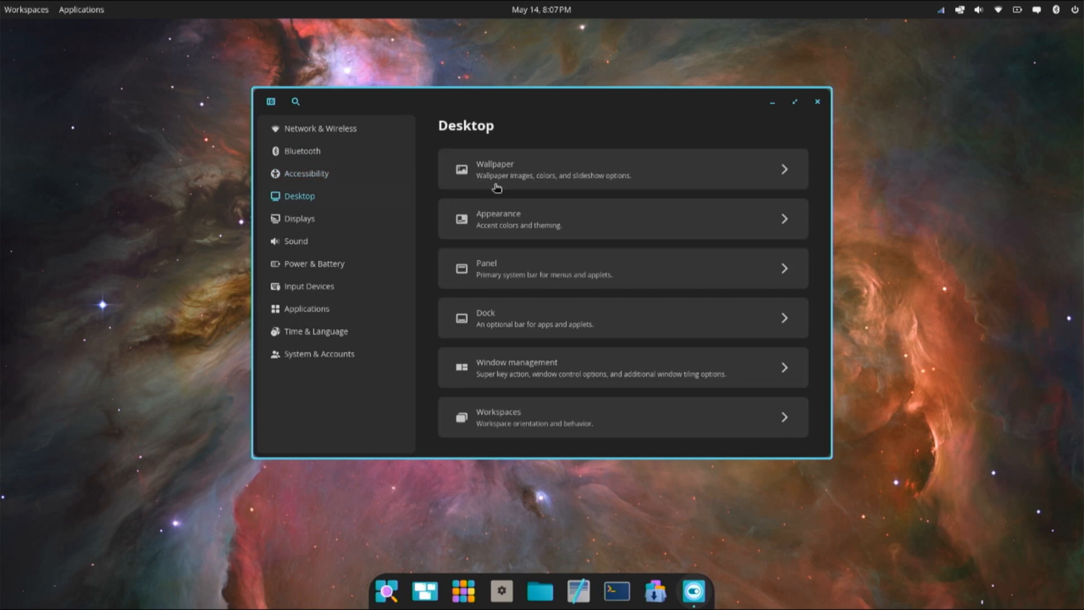
{"action": "left_click", "coordinate": [621, 168]}
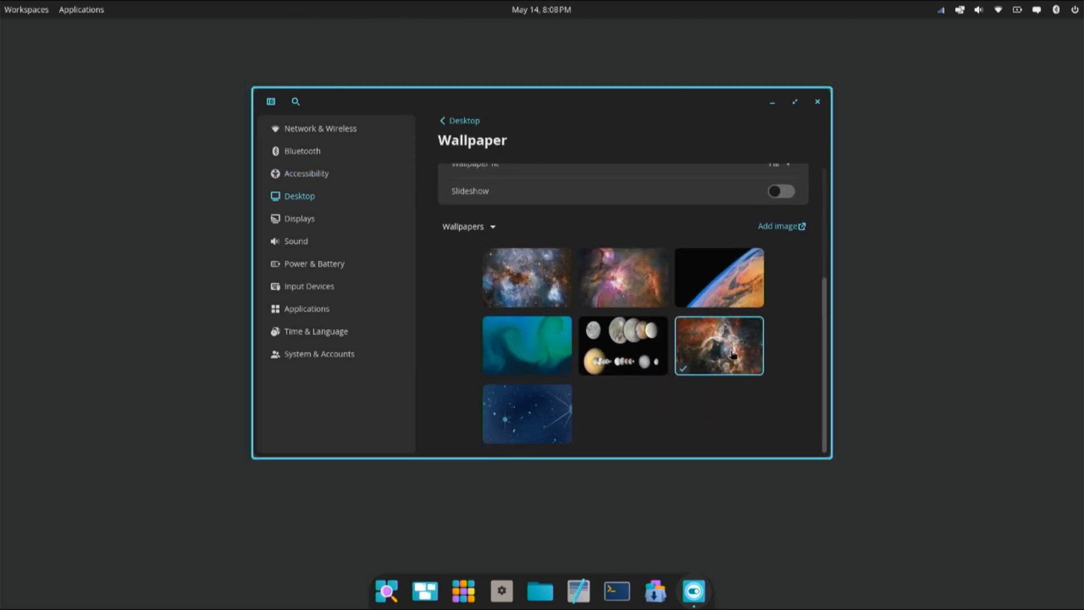
{"action": "left_click", "coordinate": [526, 413]}
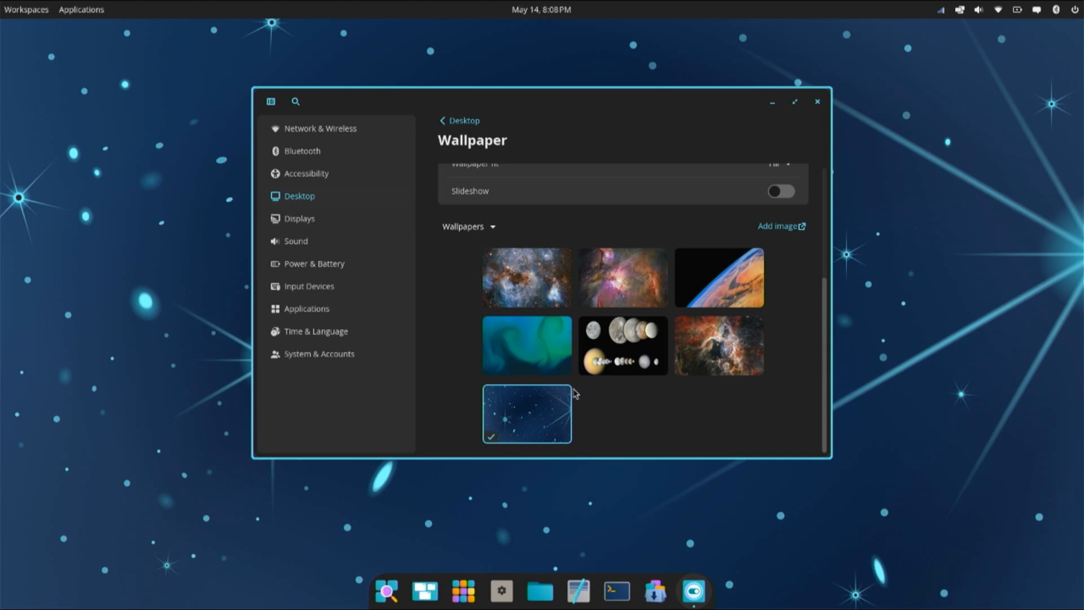
{"action": "mouse_move", "coordinate": [542, 247]}
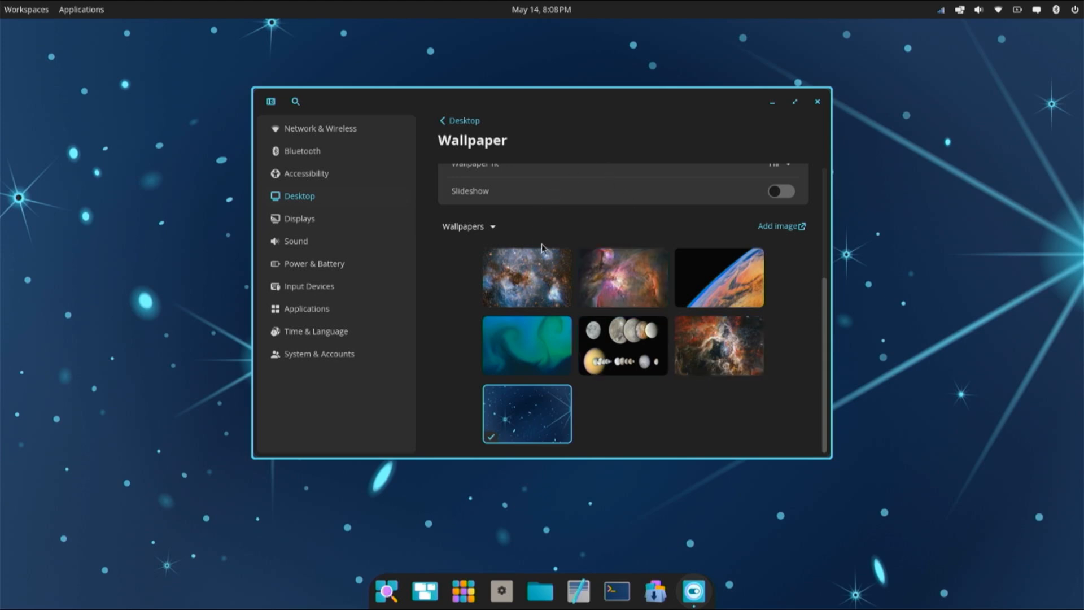
{"action": "left_click", "coordinate": [458, 120]}
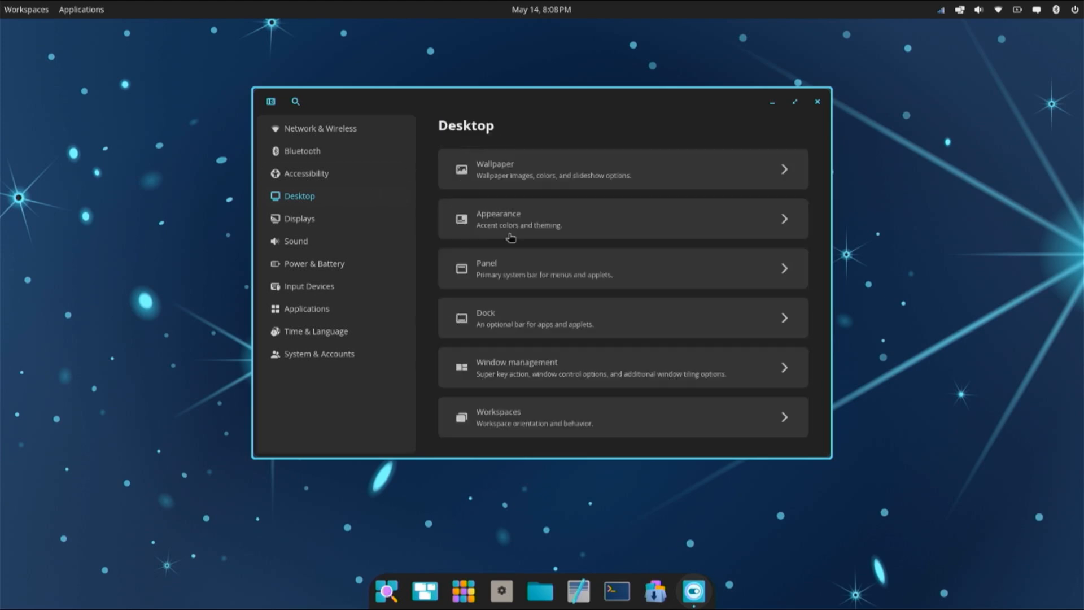
- Look through the Appearance and Panel settings pages, moving the settings window aside
{"action": "left_click", "coordinate": [620, 218]}
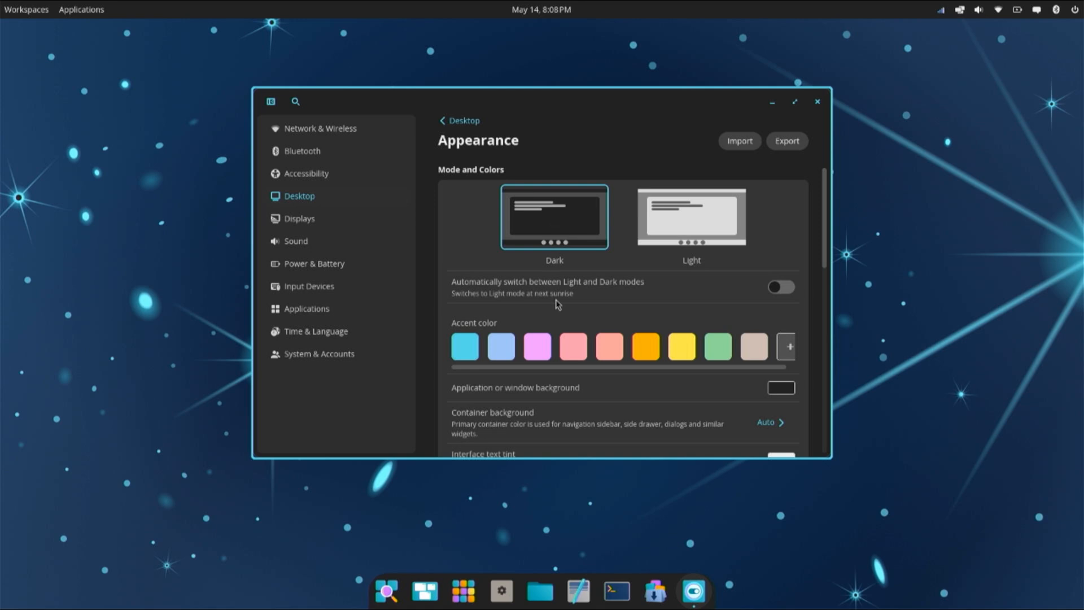
{"action": "scroll", "scroll_direction": "down", "scroll_amount": 3}
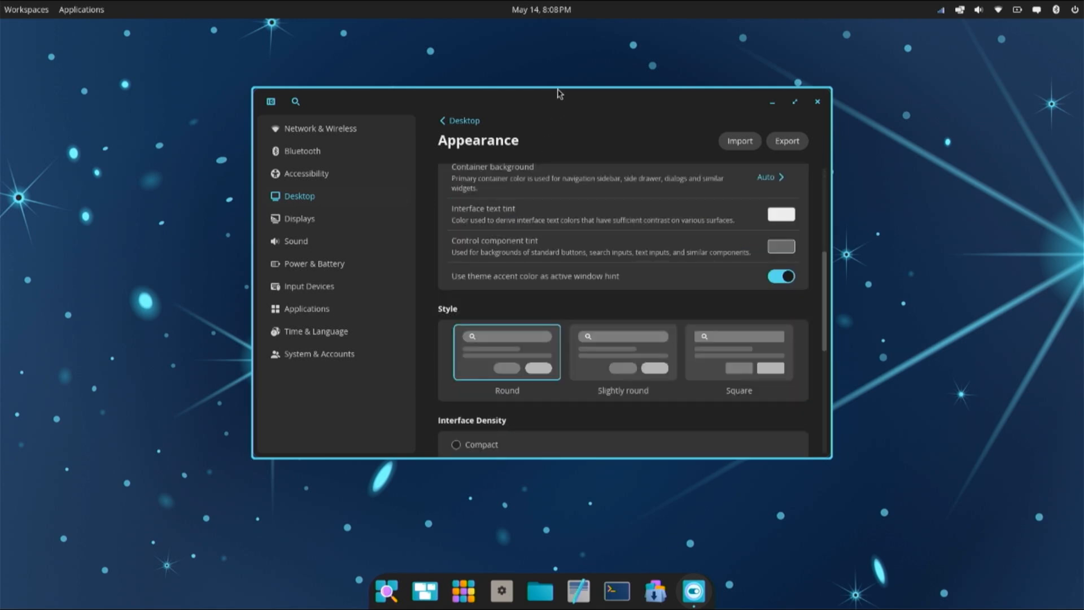
{"action": "left_click_drag", "start_coordinate": [559, 94], "coordinate": [335, 63]}
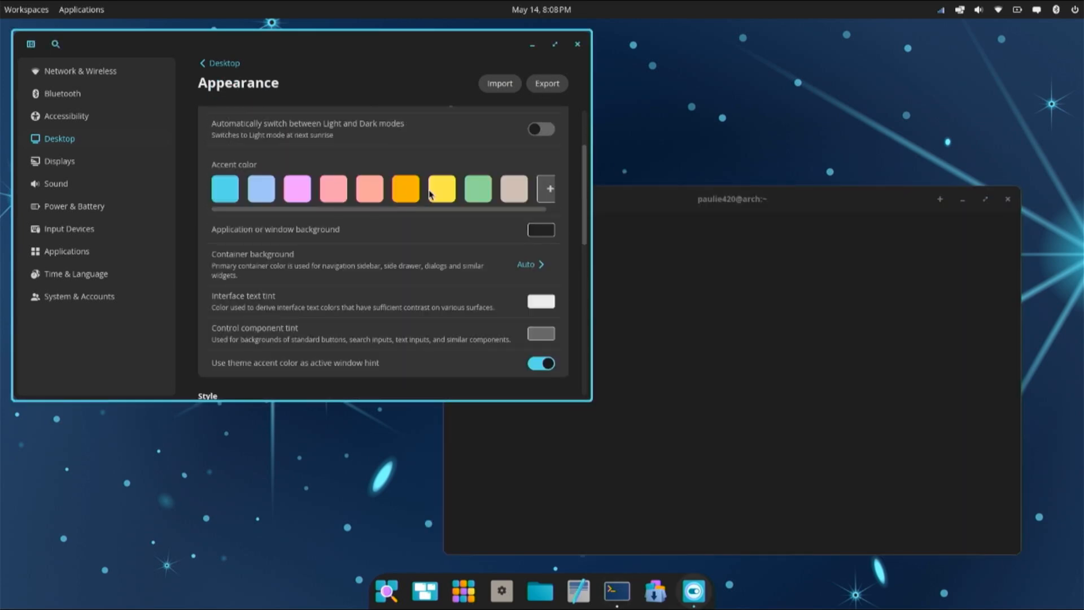
{"action": "left_click", "coordinate": [218, 63]}
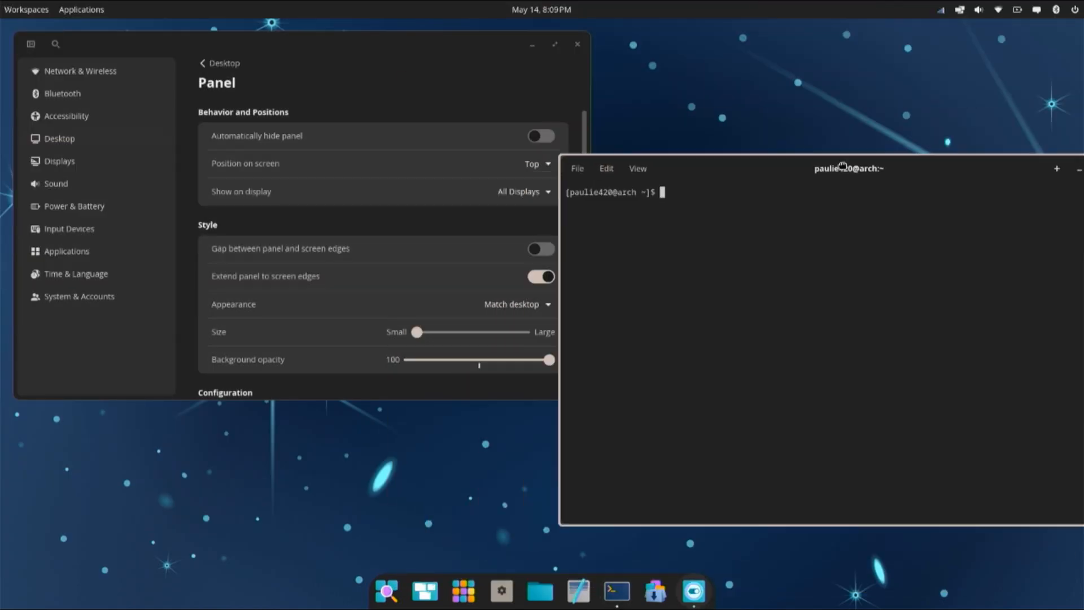
- Move the terminal window to the lower right and return to the Desktop overview
{"action": "left_click_drag", "start_coordinate": [842, 168], "coordinate": [626, 146]}
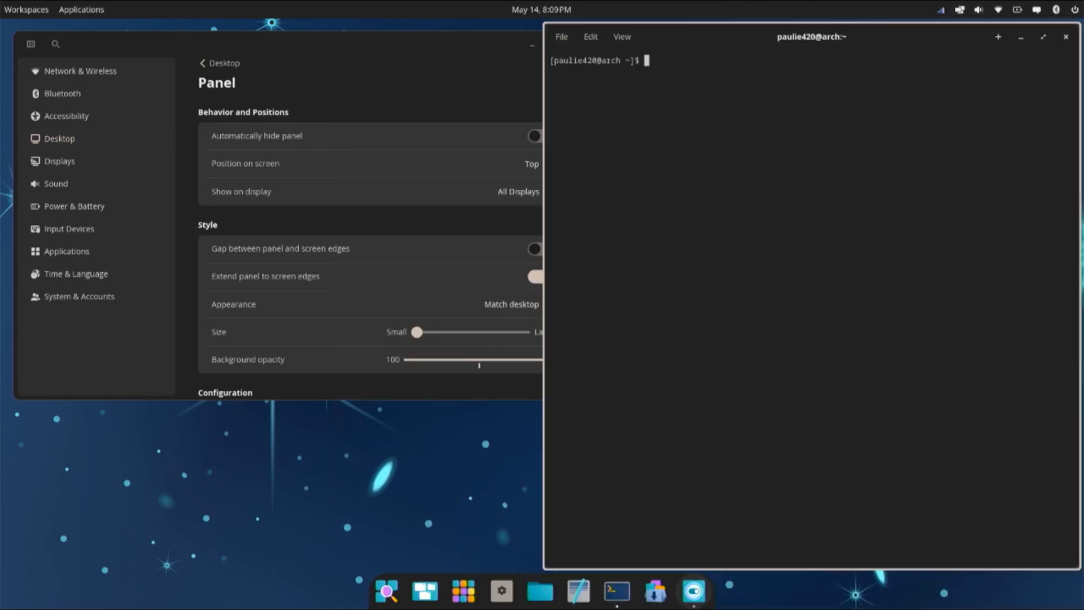
{"action": "left_click_drag", "start_coordinate": [811, 36], "coordinate": [355, 7]}
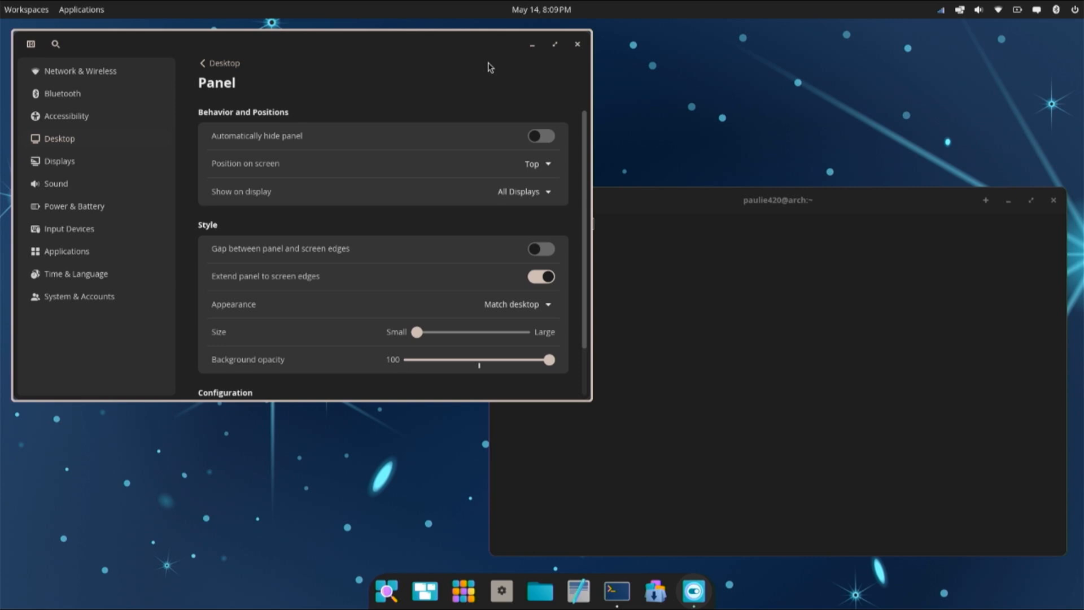
{"action": "left_click", "coordinate": [218, 64]}
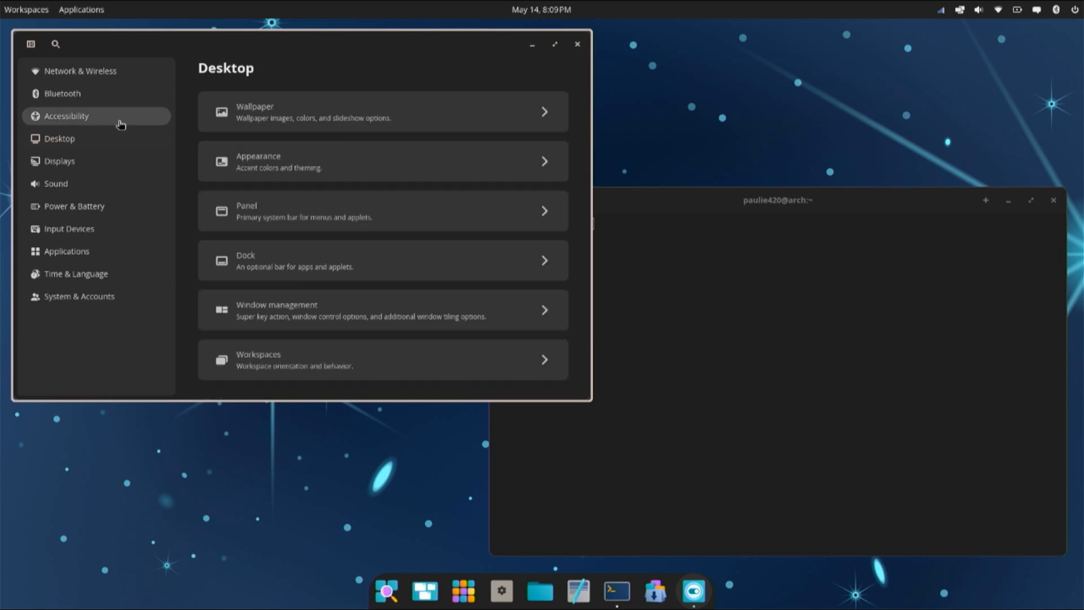
{"action": "mouse_move", "coordinate": [576, 44]}
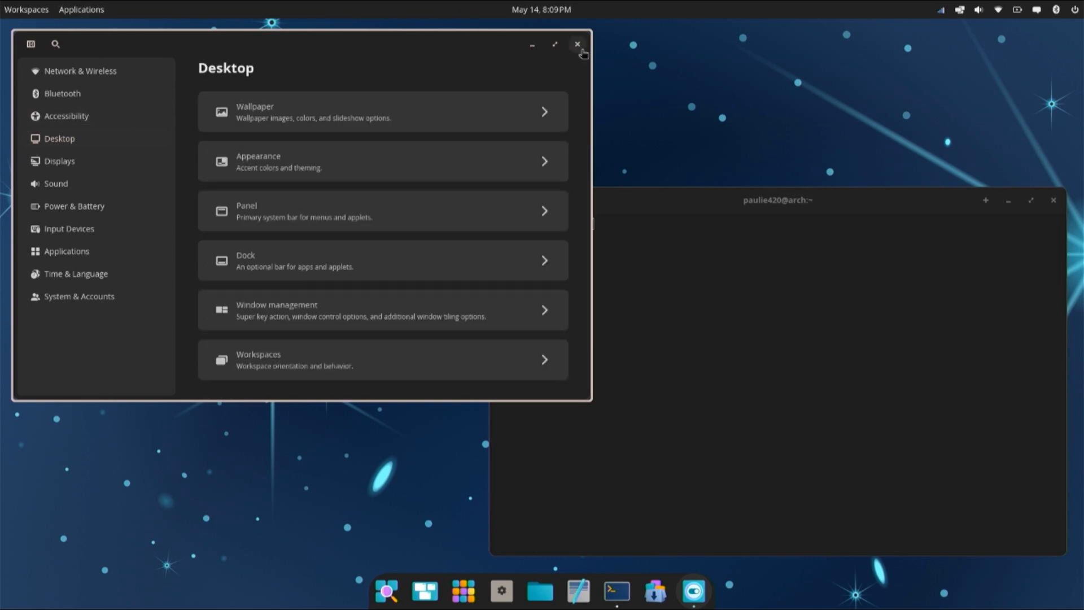
- Close Settings and launch COSMIC Files from the App Library
{"action": "left_click", "coordinate": [577, 44]}
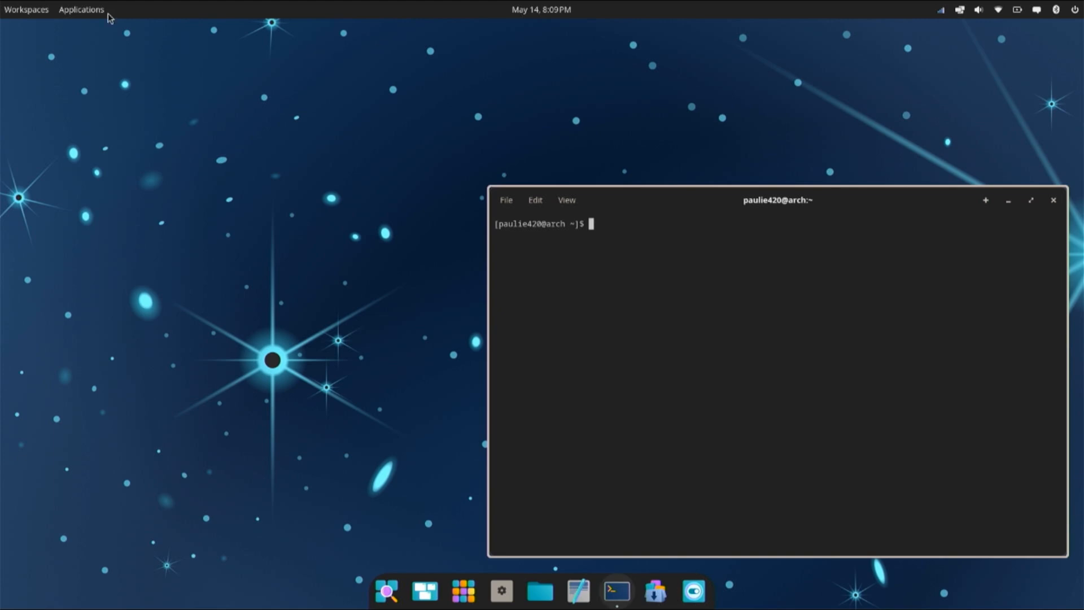
{"action": "left_click", "coordinate": [81, 9]}
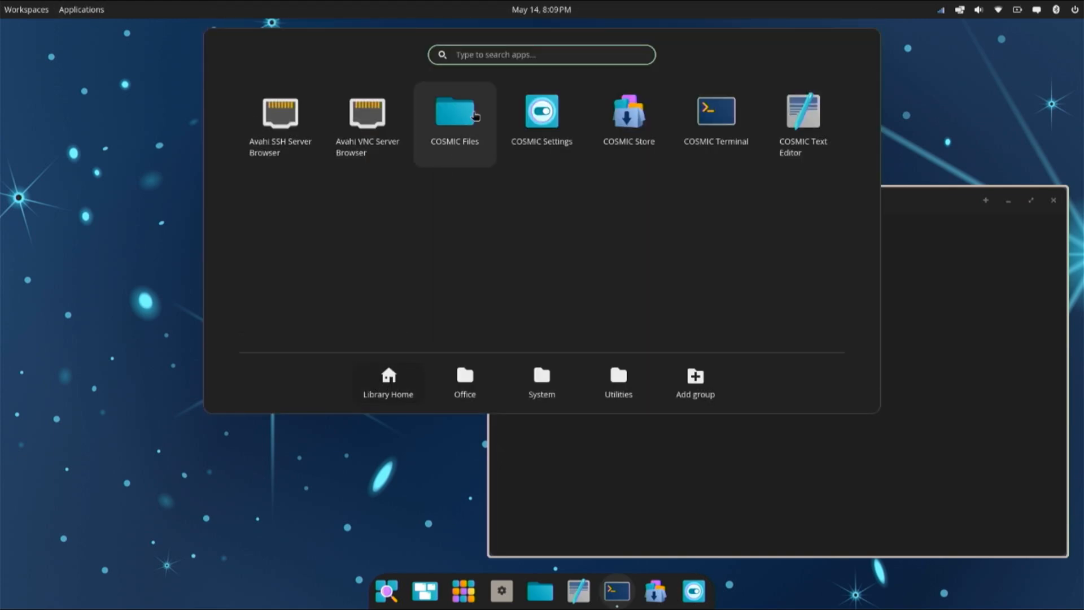
{"action": "left_click", "coordinate": [454, 112]}
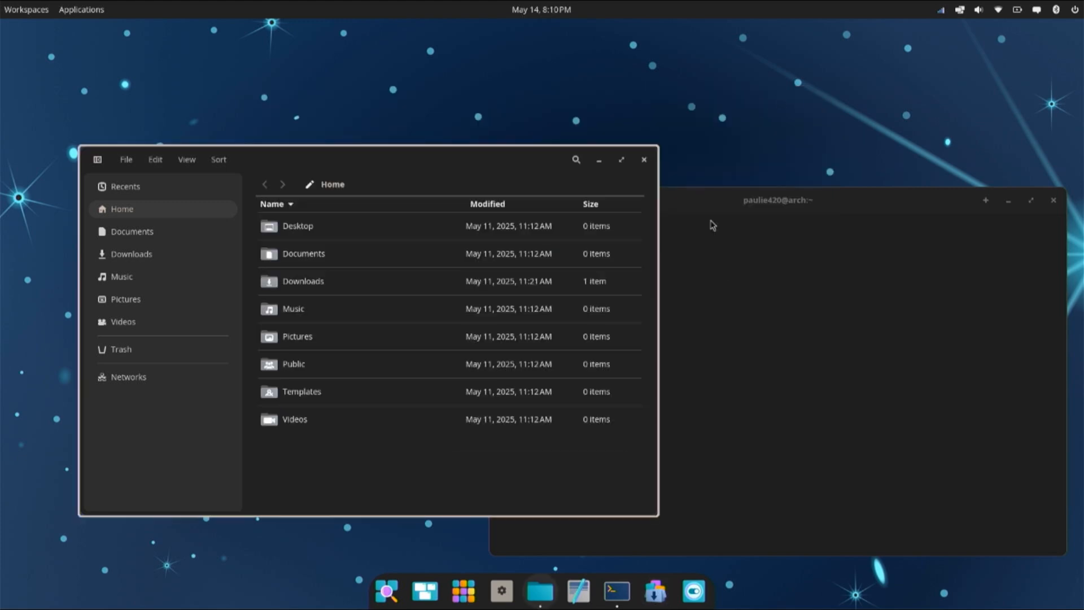
- Browse the App Library's Office, System and Utilities groups
{"action": "left_click", "coordinate": [642, 159]}
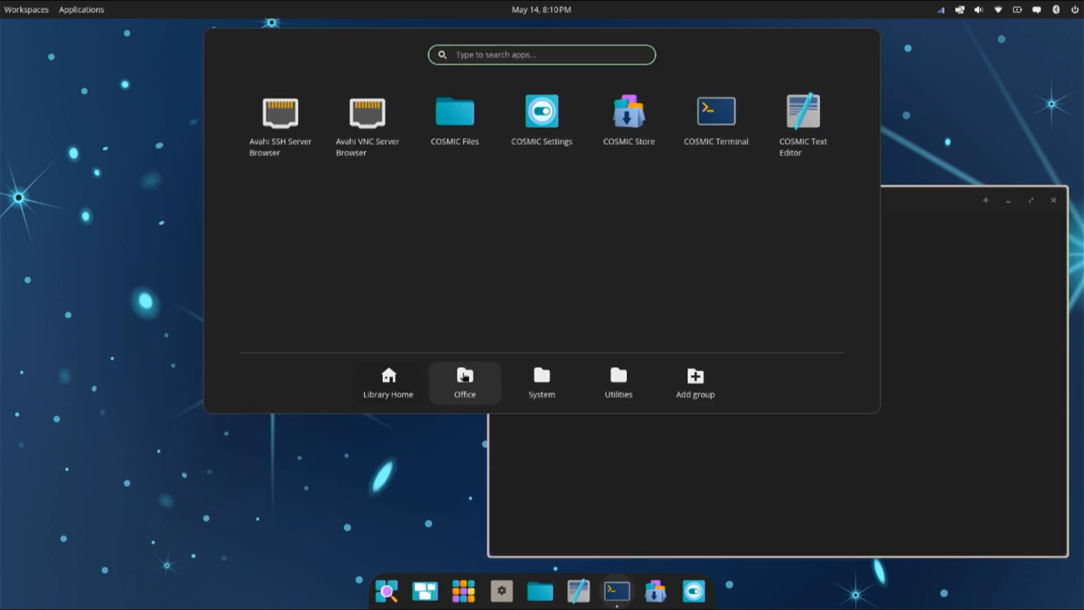
{"action": "left_click", "coordinate": [464, 382]}
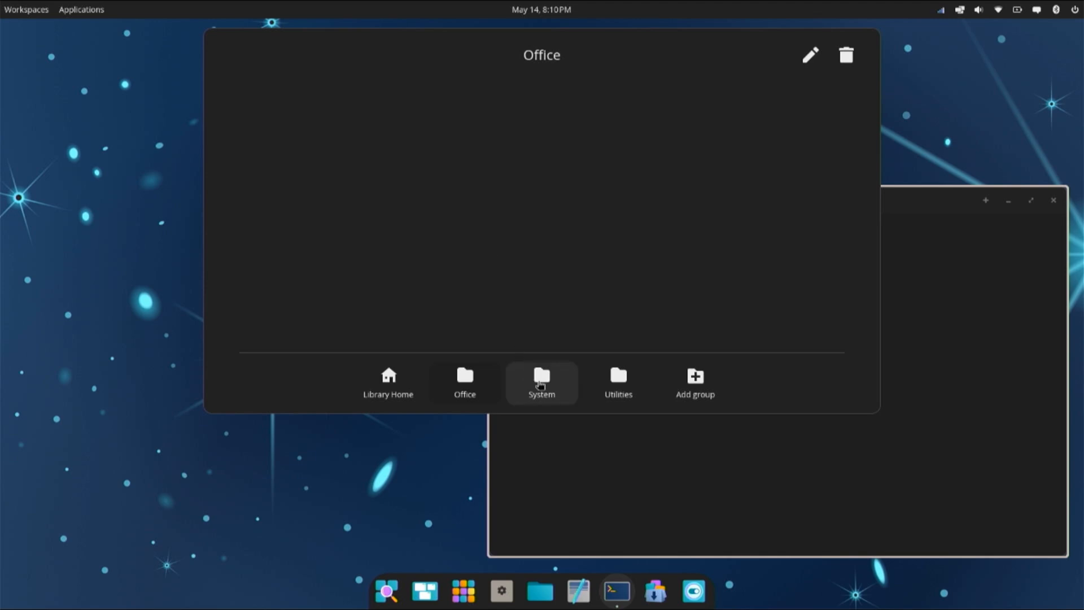
{"action": "left_click", "coordinate": [541, 384]}
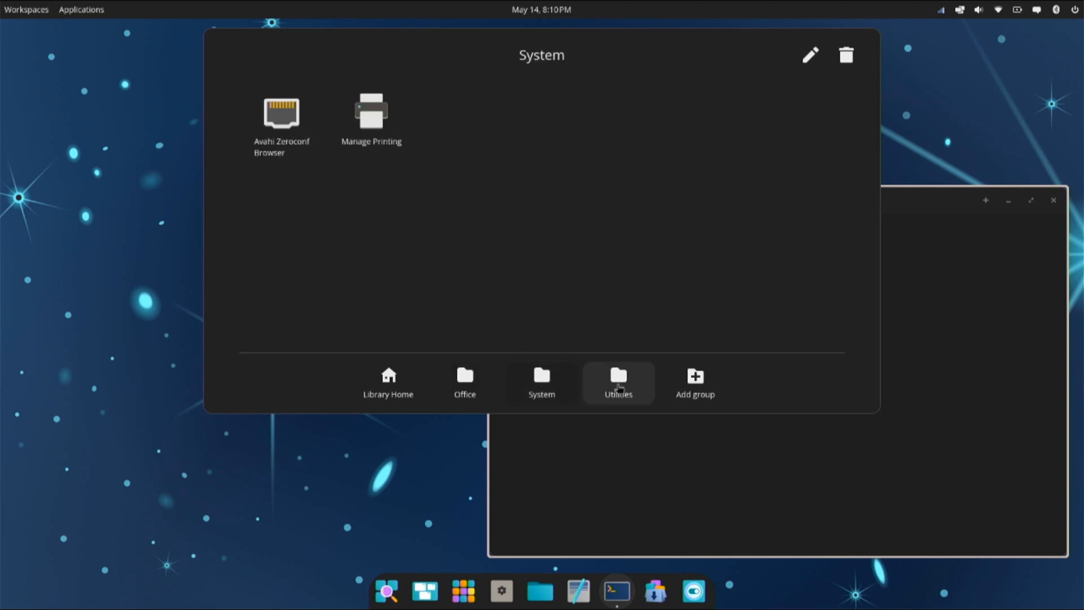
{"action": "left_click", "coordinate": [617, 382]}
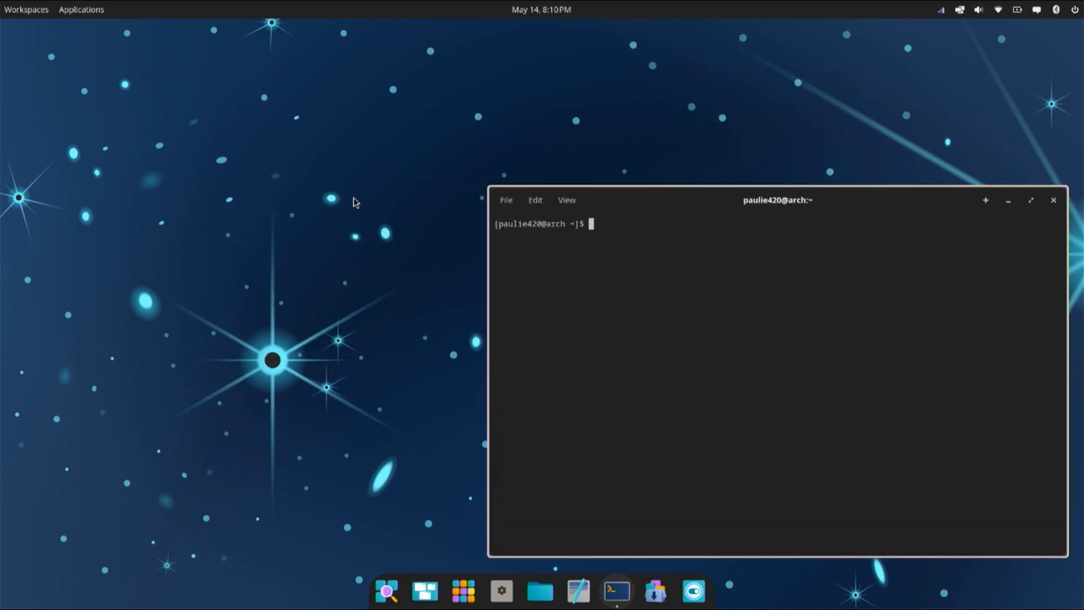
- Dismiss the launcher search and enter 'sudo pacman -S firefox' at the terminal prompt
{"action": "type", "text": "brows"}
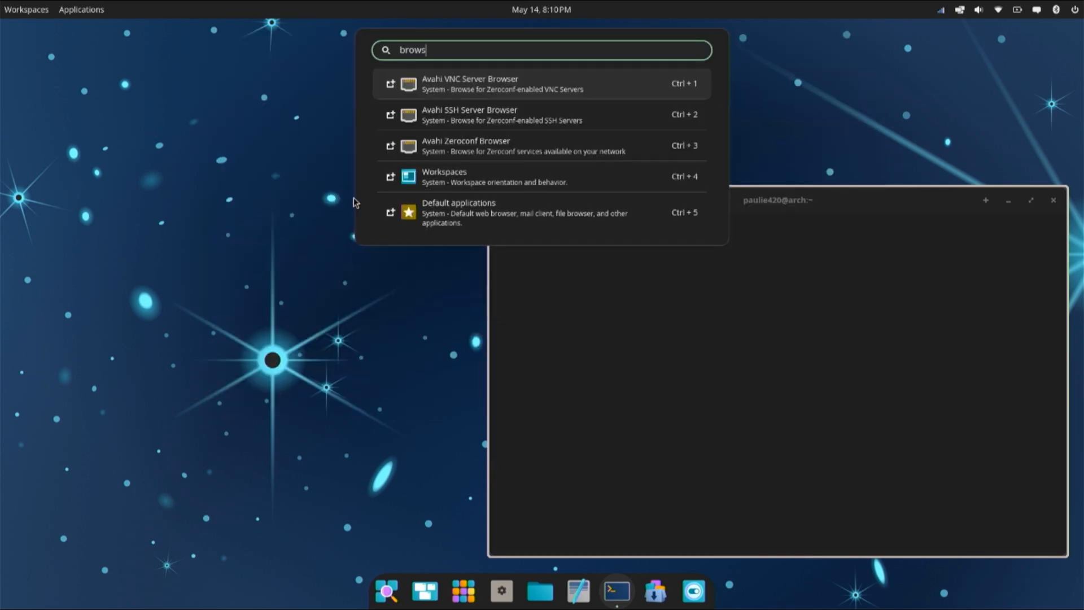
{"action": "key", "text": "Escape"}
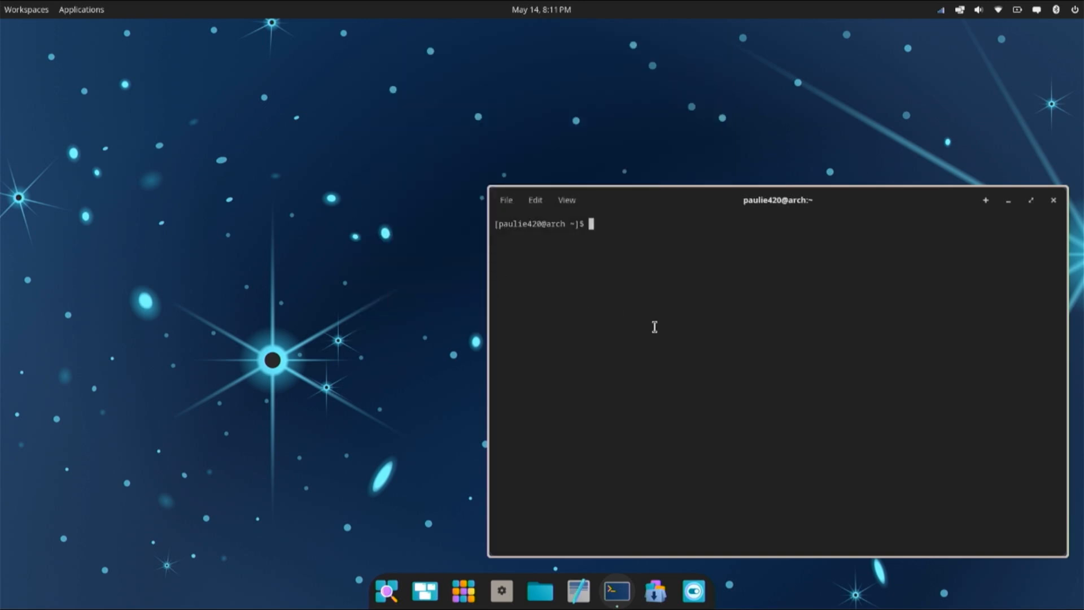
{"action": "type", "text": "sudo"}
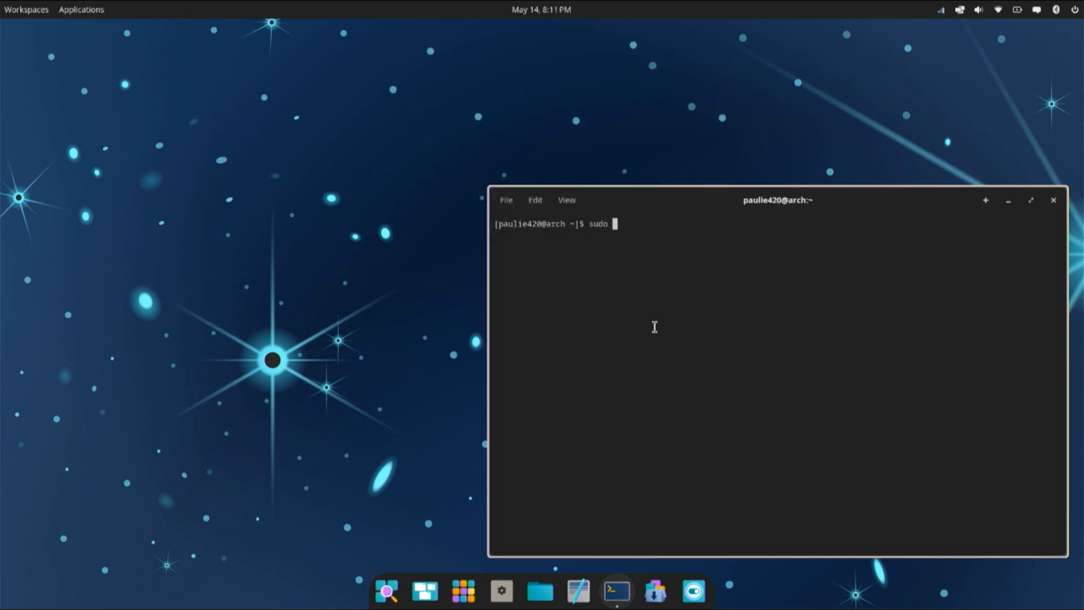
{"action": "type", "text": "pacman -S firefox"}
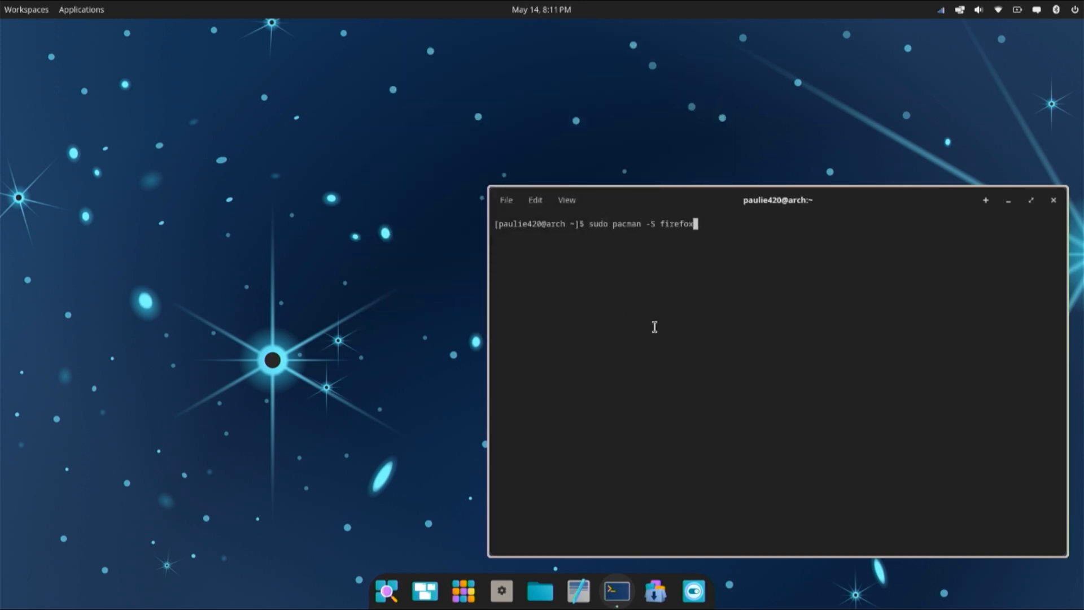
{"action": "mouse_move", "coordinate": [501, 591]}
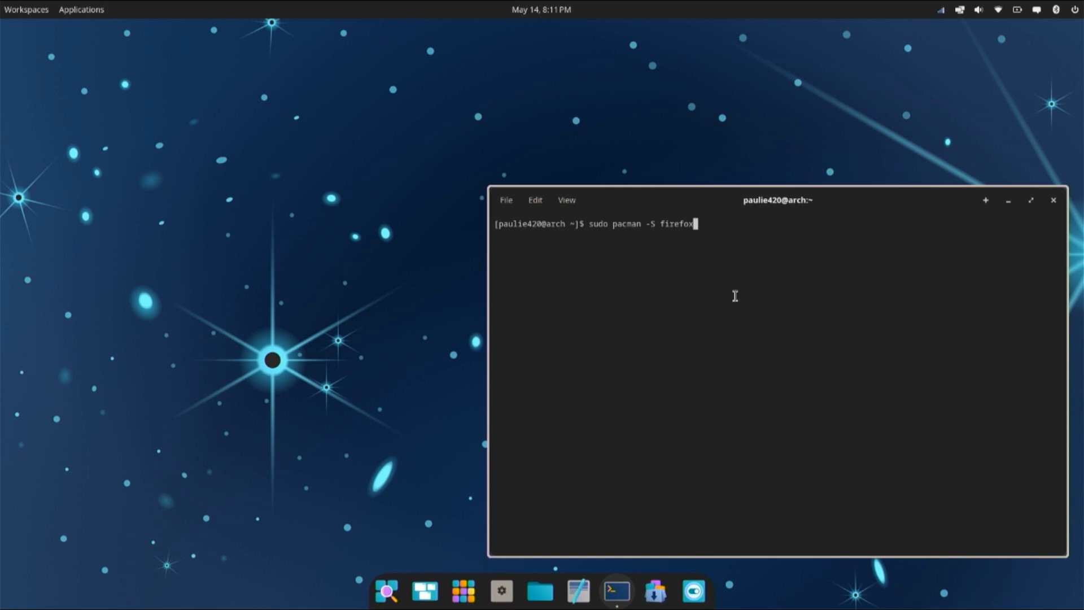
- Clear the pending command and begin retyping sudo
{"action": "key", "text": "Return"}
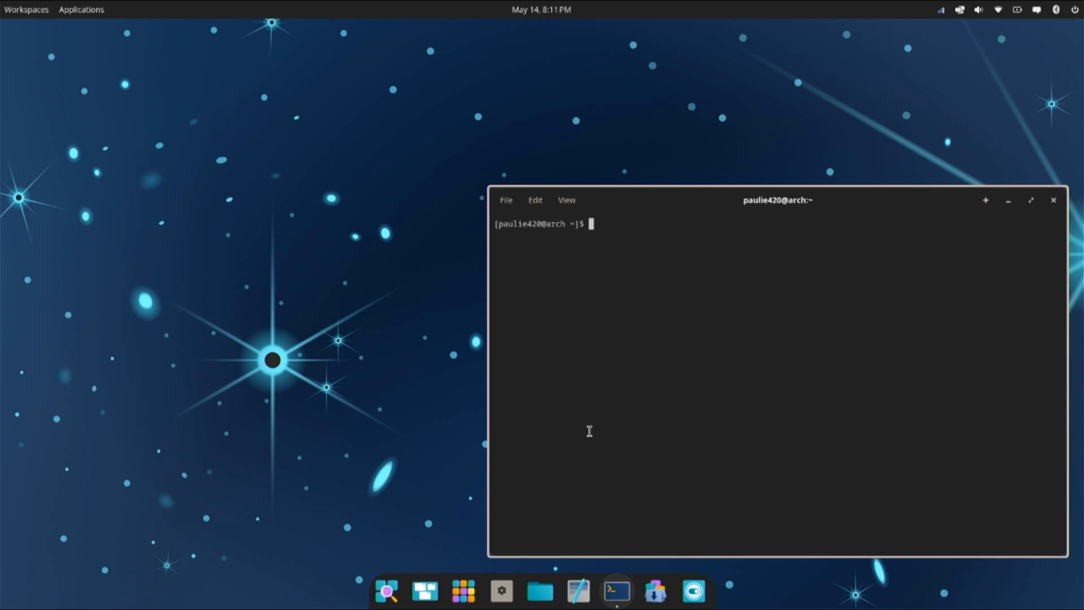
{"action": "mouse_move", "coordinate": [455, 347]}
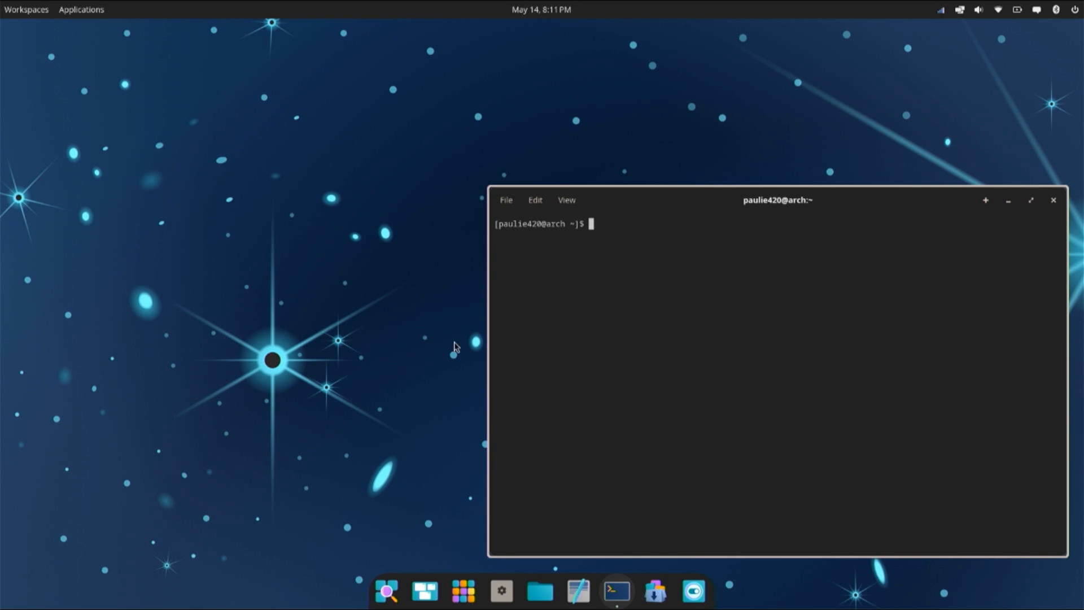
{"action": "type", "text": "sud"}
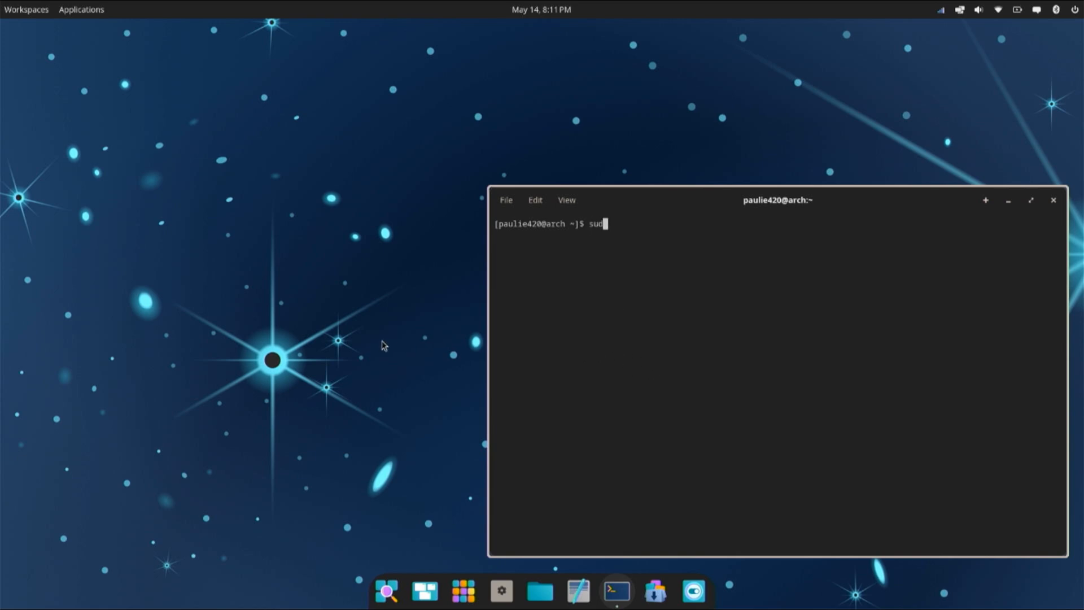
{"action": "type", "text": "o"}
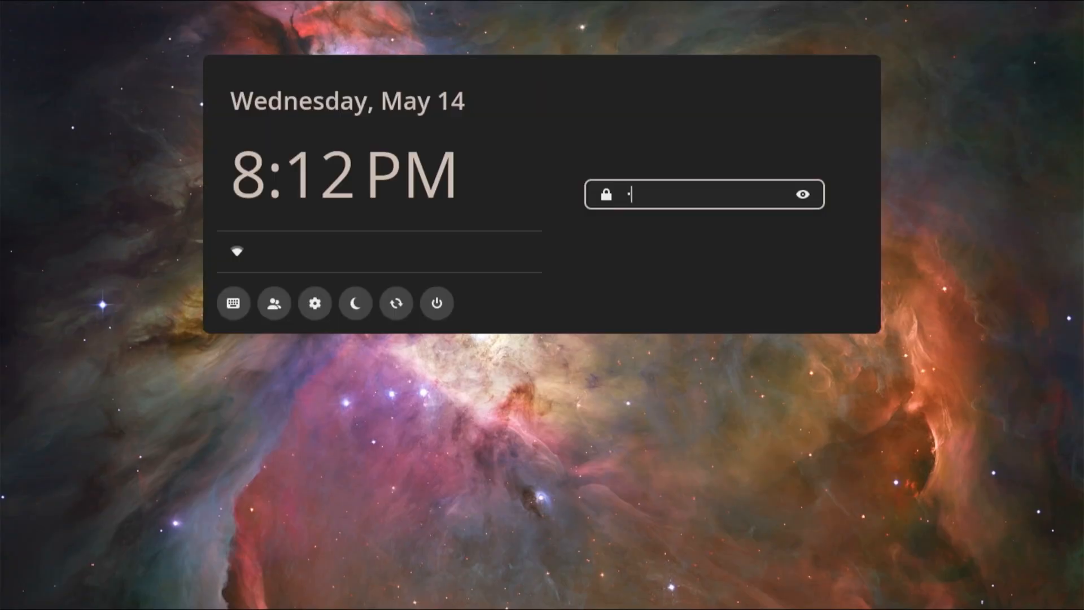
- Enter the account password in the greeter and log in to the COSMIC desktop
{"action": "type", "text": "password"}
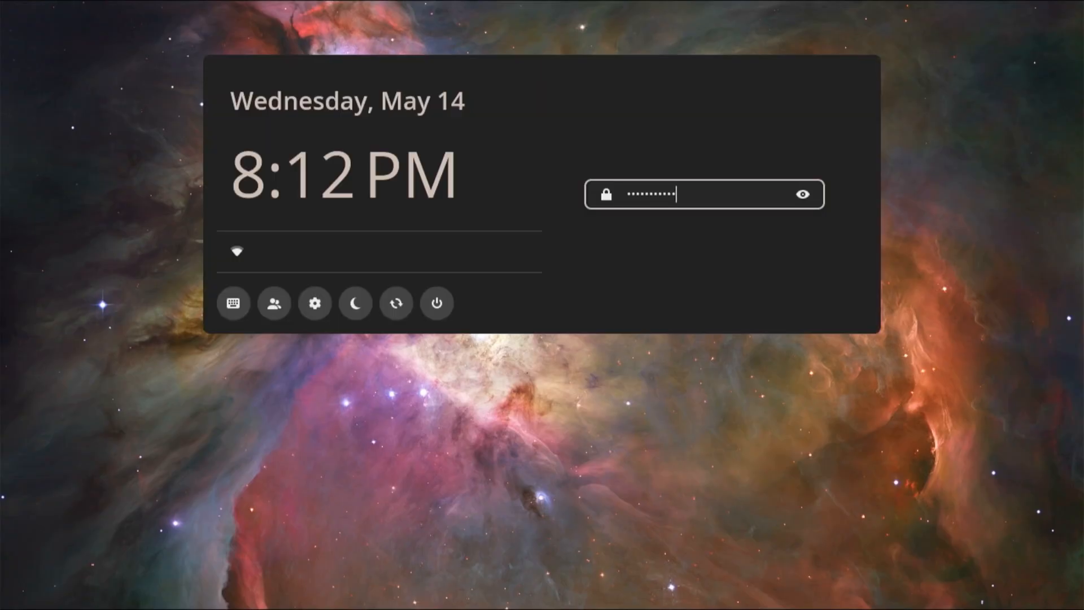
{"action": "key", "text": "Return"}
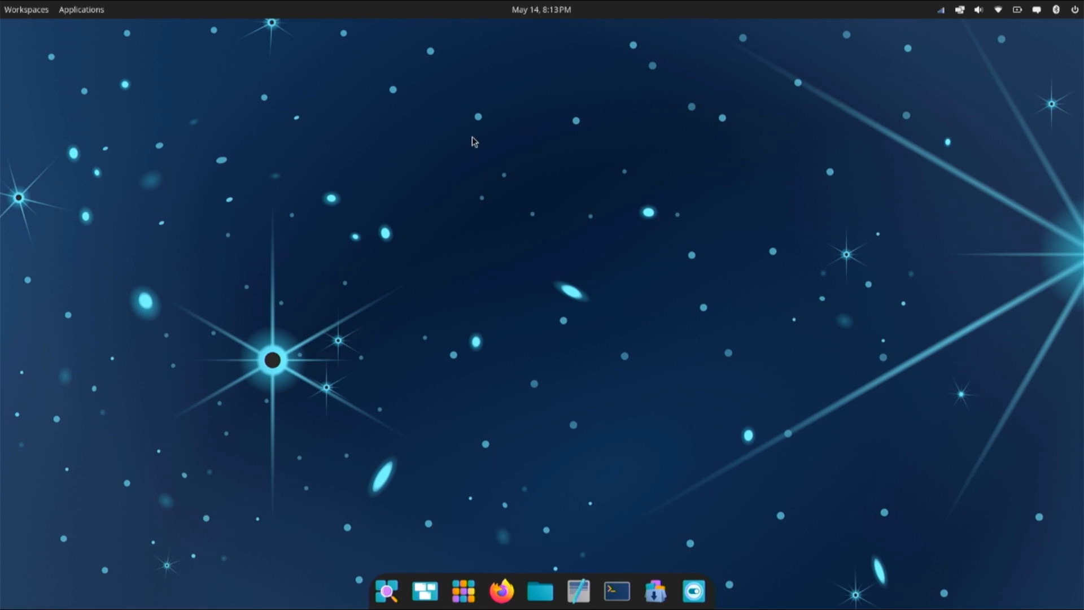
{"action": "mouse_move", "coordinate": [503, 386]}
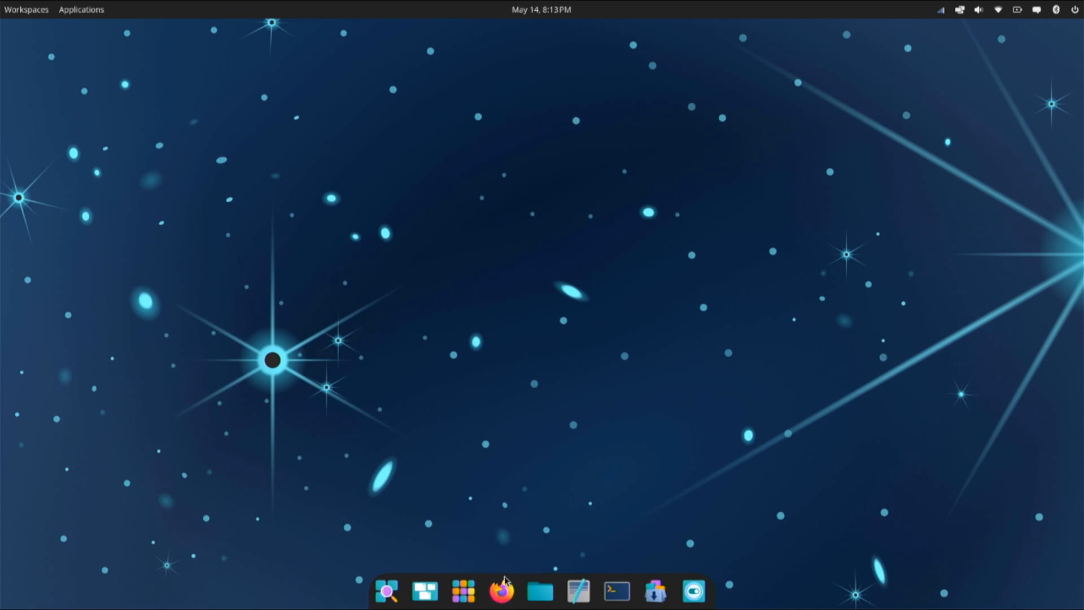
- Launch Firefox from the dock, bring up the terminal and Files, and move the terminal to the top
{"action": "left_click", "coordinate": [501, 590]}
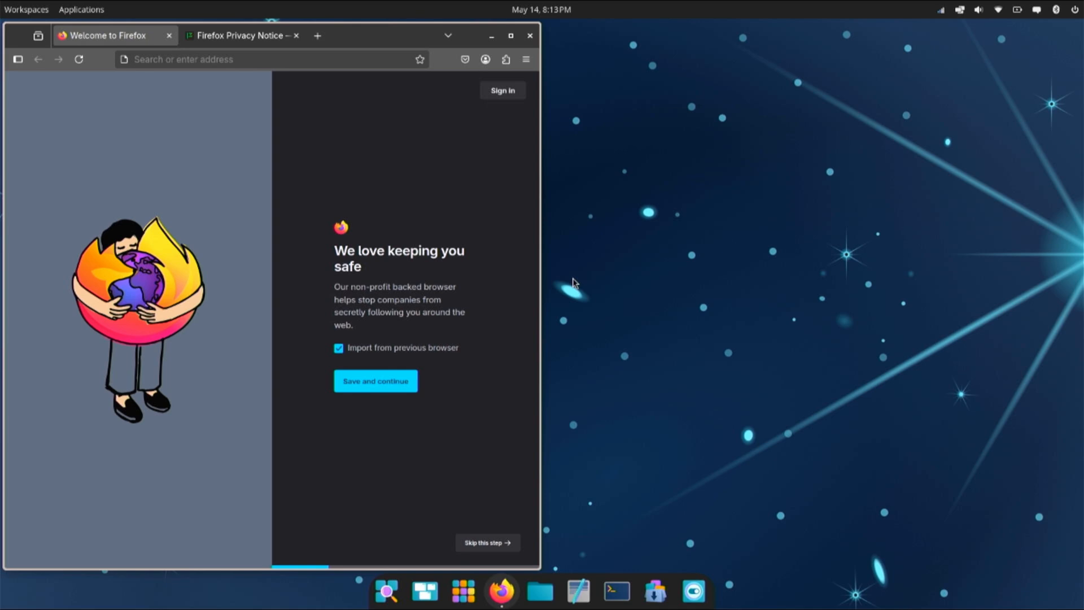
{"action": "mouse_move", "coordinate": [307, 112]}
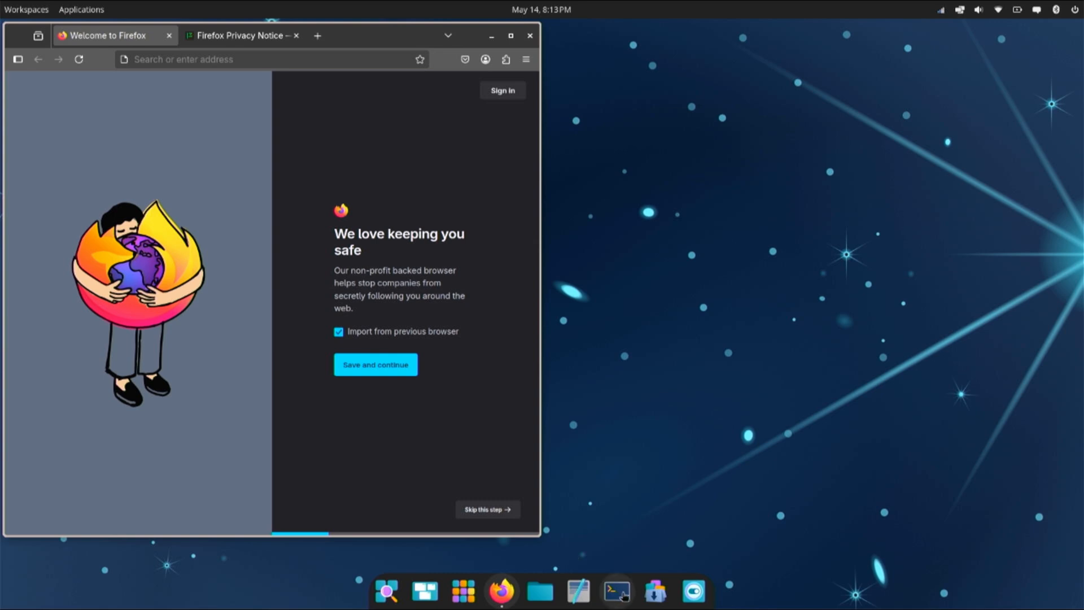
{"action": "left_click", "coordinate": [617, 590]}
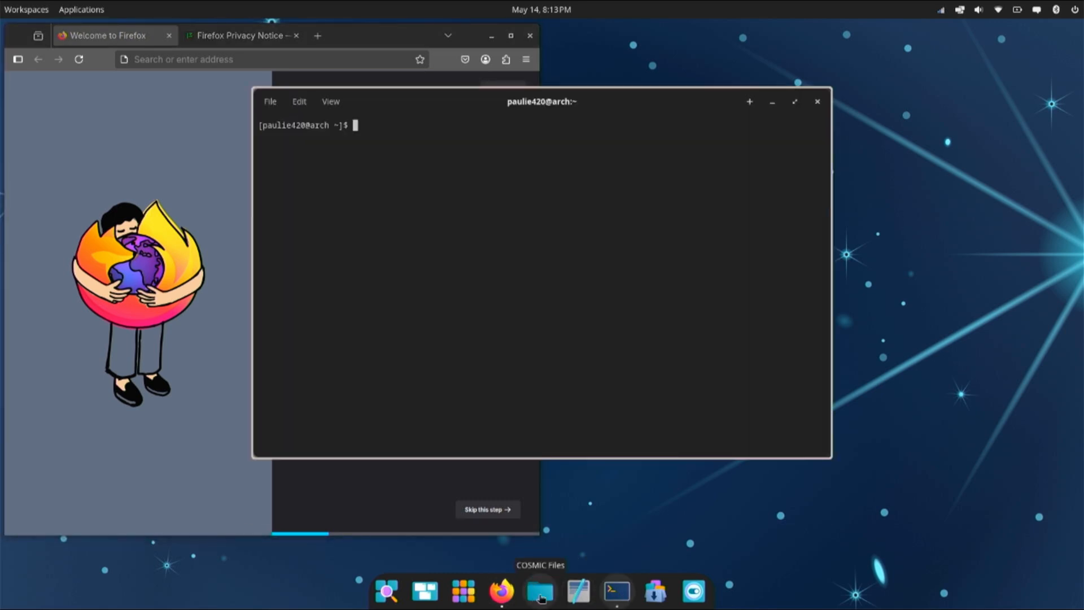
{"action": "left_click", "coordinate": [540, 590]}
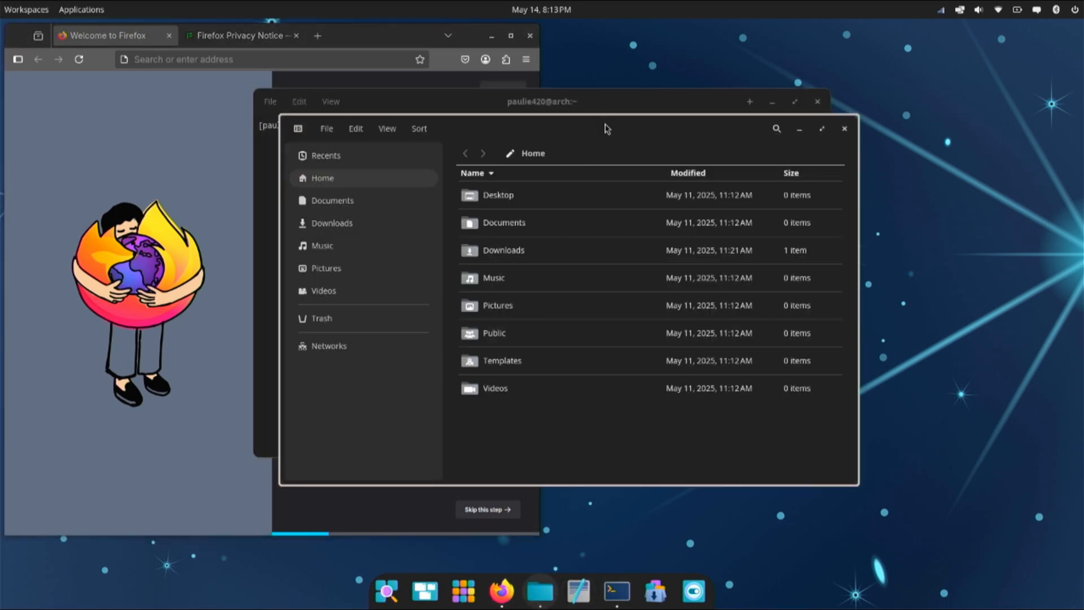
{"action": "left_click_drag", "start_coordinate": [605, 127], "coordinate": [817, 241]}
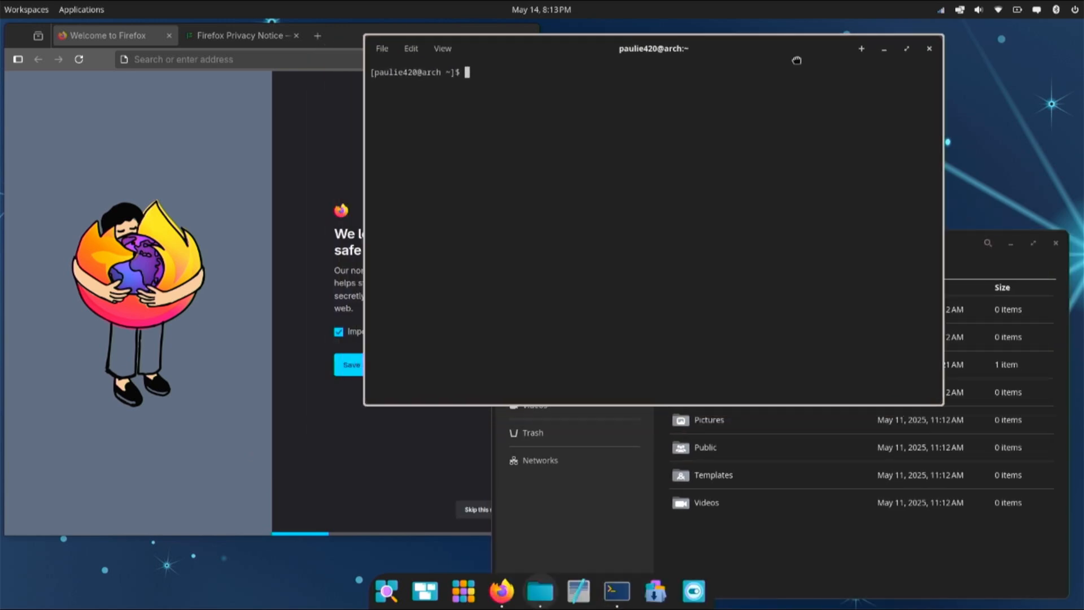
{"action": "mouse_move", "coordinate": [794, 66]}
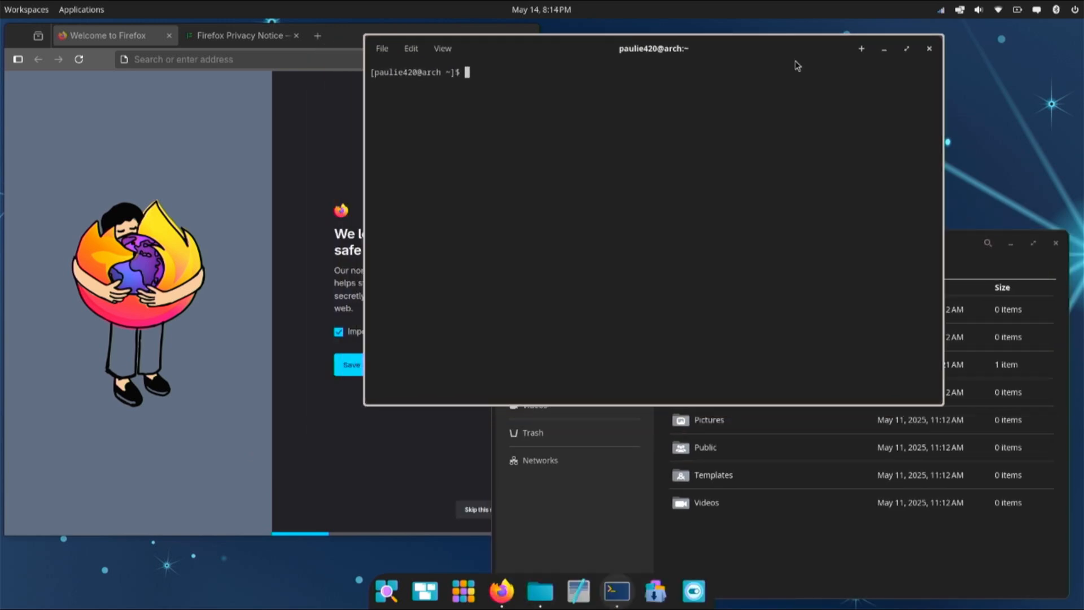